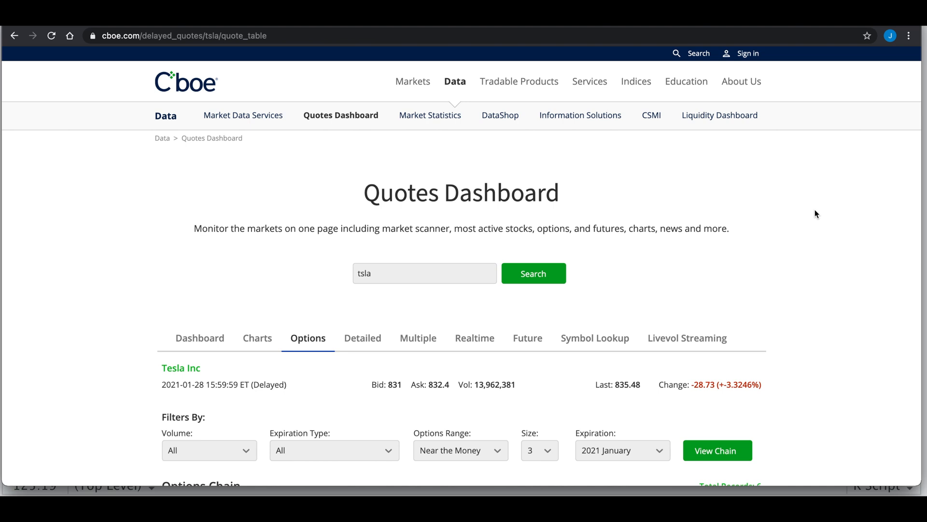
Step: Scroll through CBOE_OPTIONS.R to the option-name parser and the start of CBOE_Options
{"action": "scroll", "scroll_direction": "down", "scroll_amount": 3}
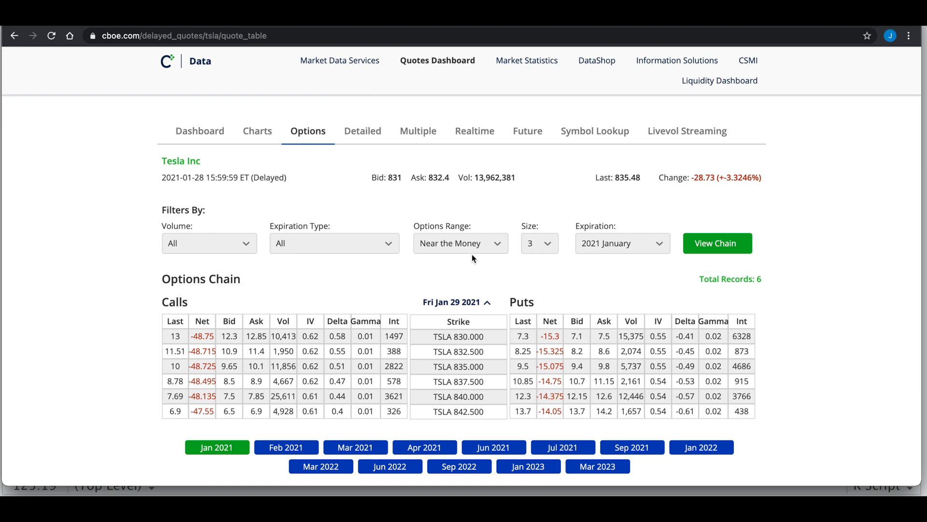
{"action": "mouse_move", "coordinate": [308, 131]}
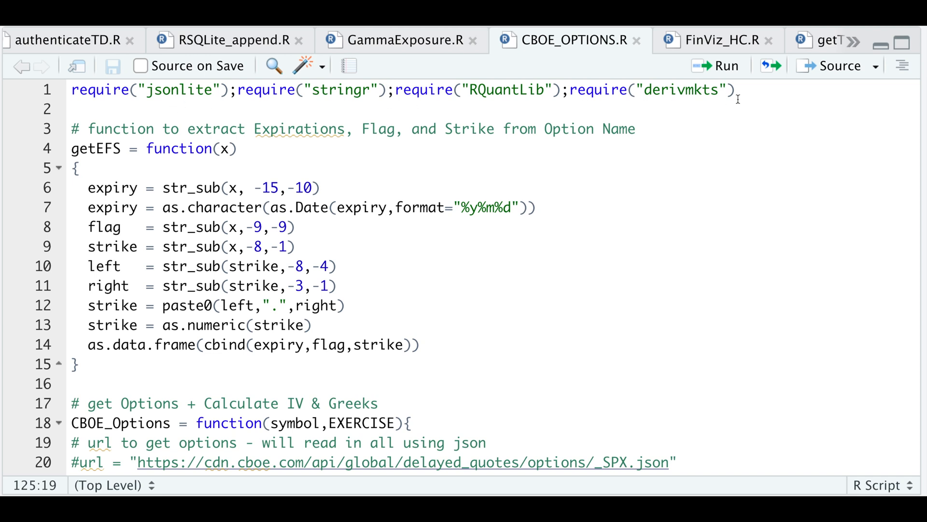
{"action": "mouse_move", "coordinate": [116, 176]}
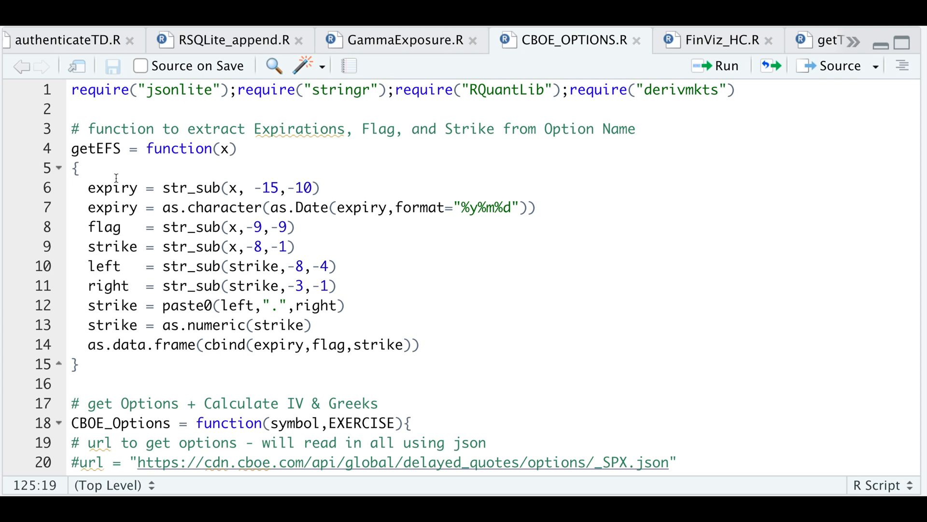
{"action": "mouse_move", "coordinate": [325, 146]}
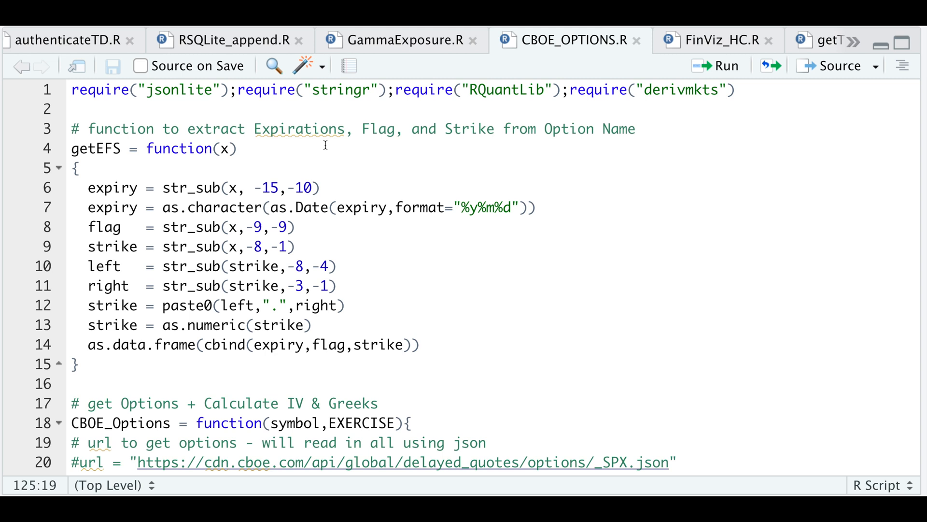
{"action": "mouse_move", "coordinate": [468, 145]}
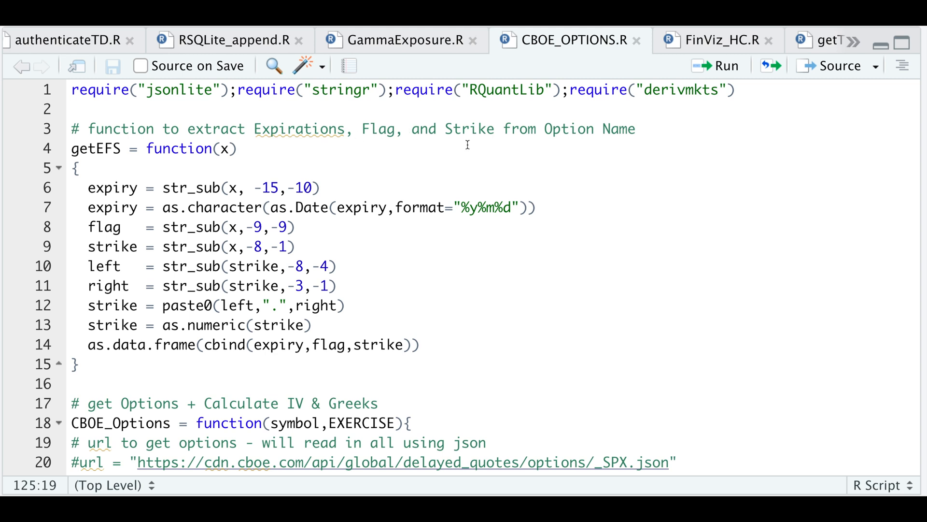
{"action": "mouse_move", "coordinate": [234, 239]}
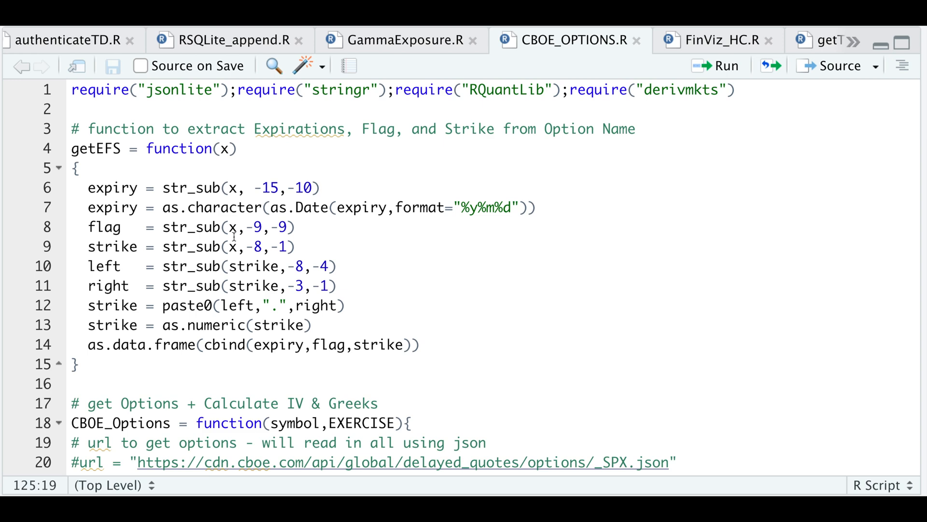
{"action": "mouse_move", "coordinate": [419, 306]}
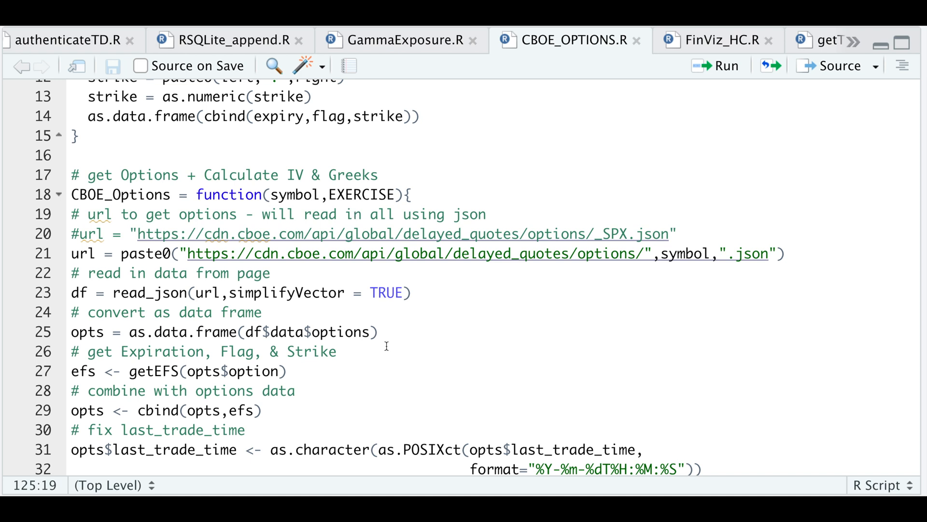
{"action": "mouse_move", "coordinate": [572, 328]}
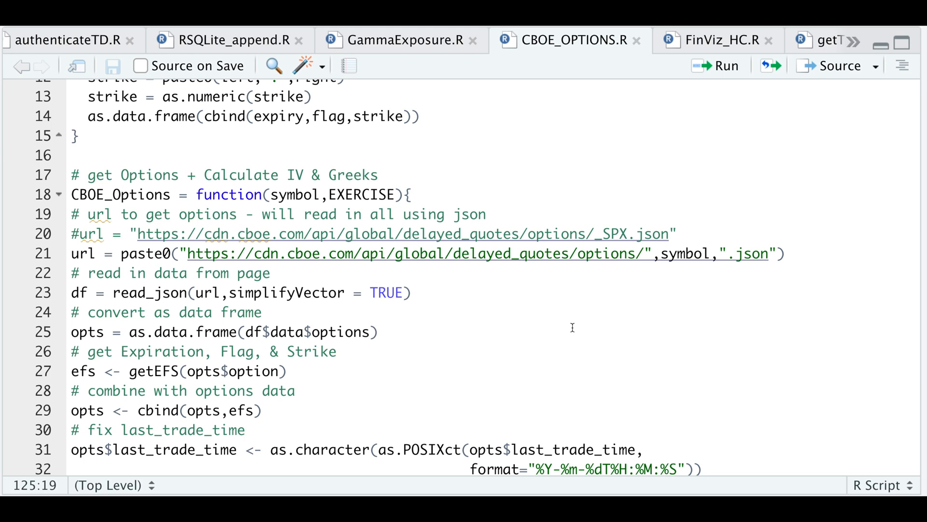
{"action": "mouse_move", "coordinate": [597, 254]}
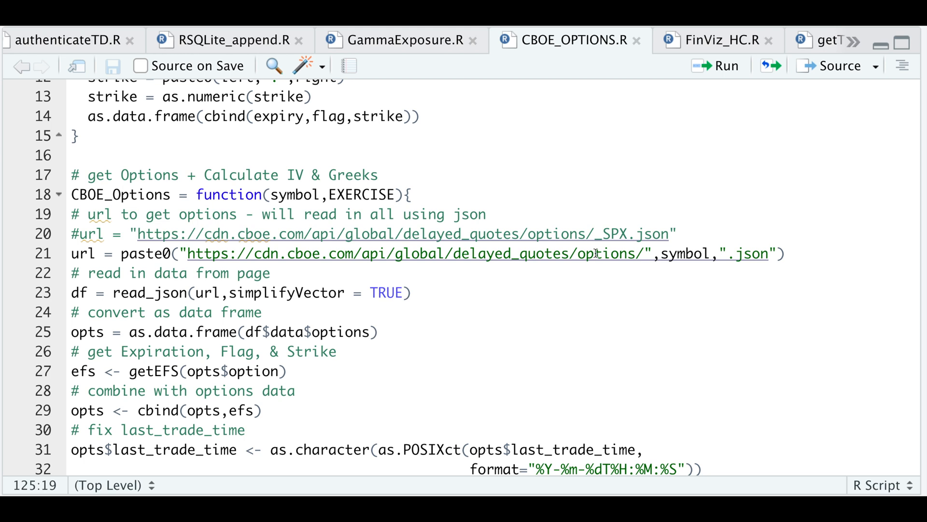
{"action": "mouse_move", "coordinate": [626, 246]}
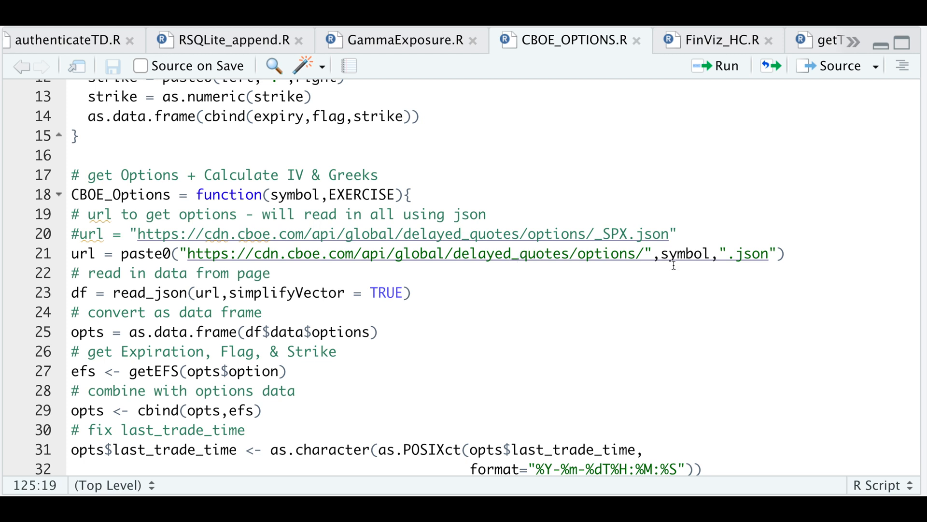
{"action": "mouse_move", "coordinate": [421, 273]}
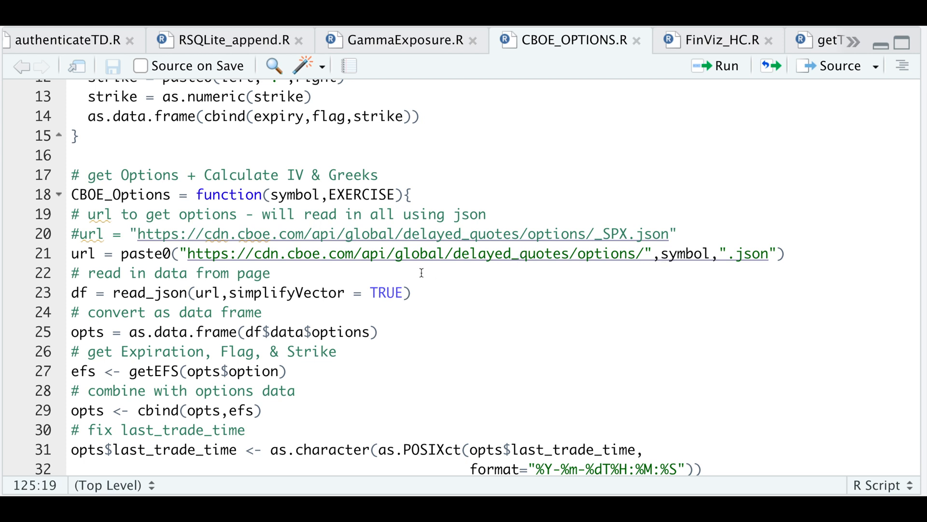
{"action": "mouse_move", "coordinate": [595, 275]}
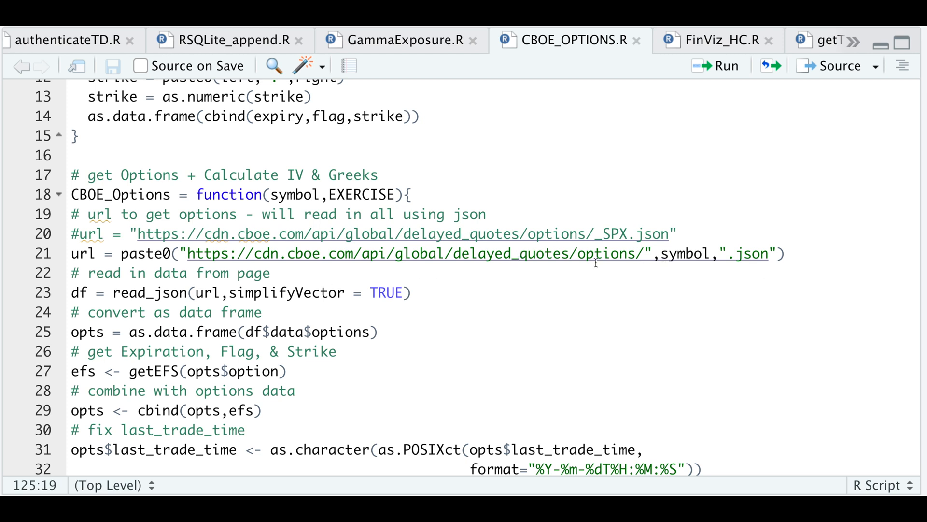
{"action": "mouse_move", "coordinate": [244, 311]}
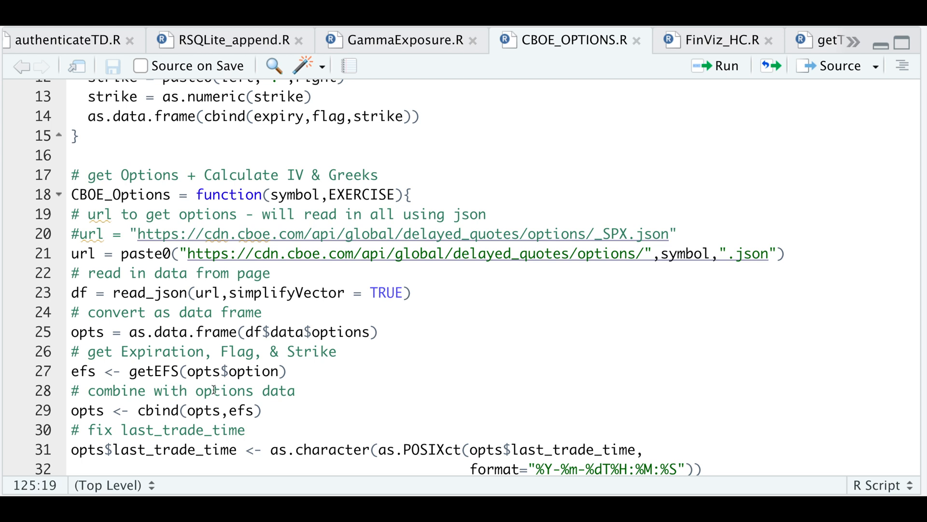
{"action": "mouse_move", "coordinate": [192, 410]}
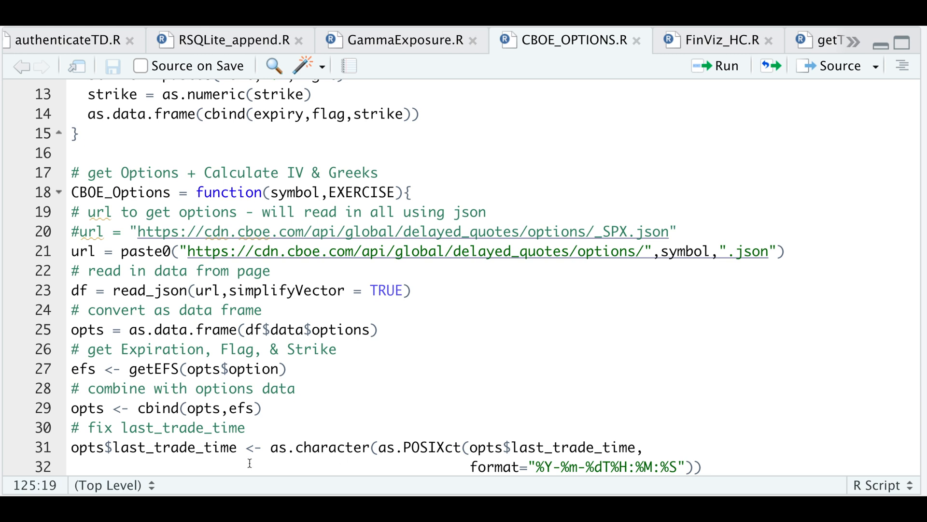
{"action": "mouse_move", "coordinate": [269, 271]}
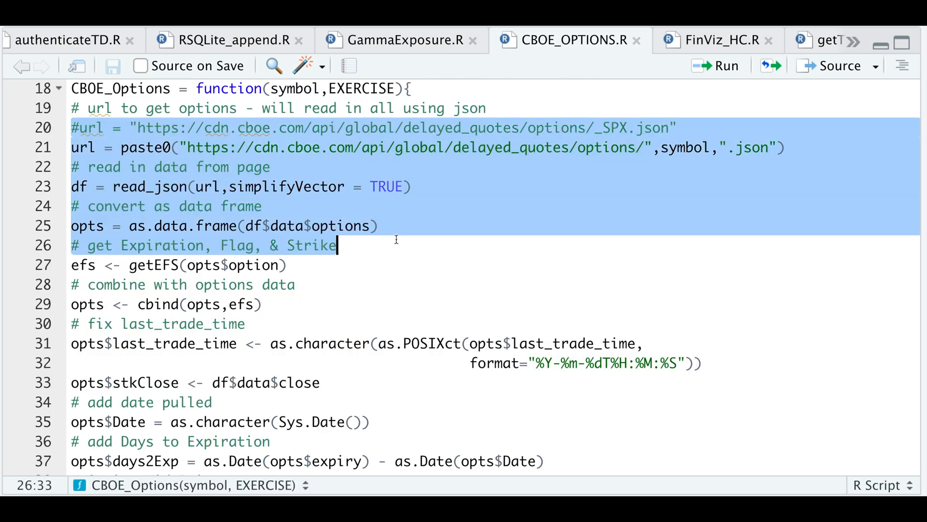
{"action": "mouse_move", "coordinate": [827, 448]}
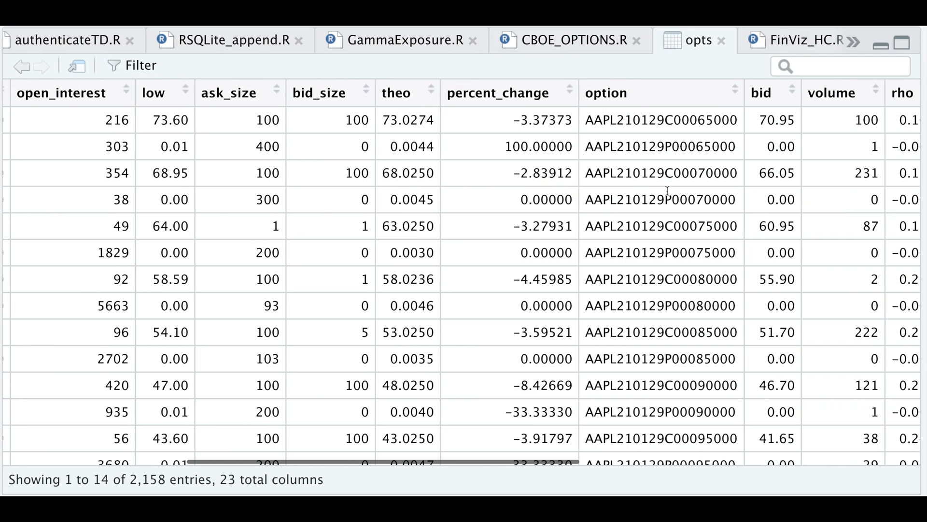
Step: Scroll the opts viewer right to the bid, volume, rho and delta columns
{"action": "scroll", "scroll_direction": "right", "scroll_amount": 3}
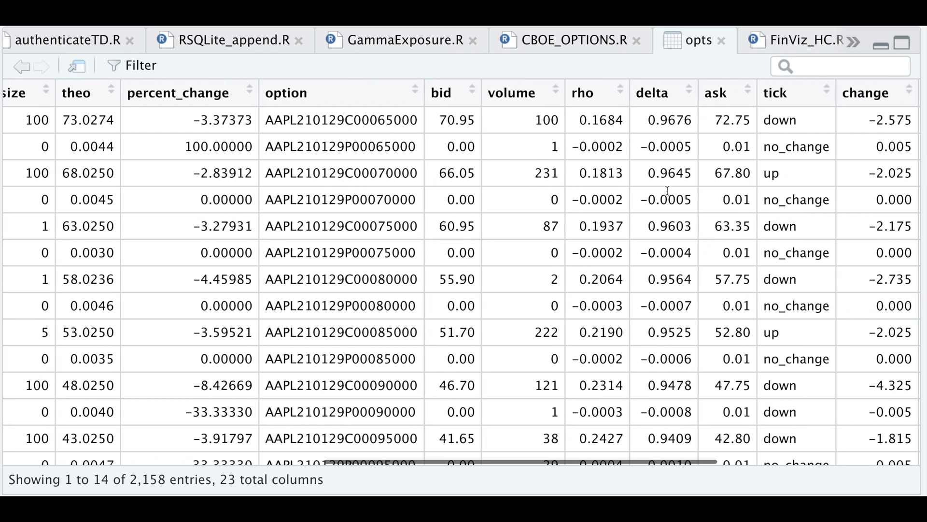
{"action": "scroll", "scroll_direction": "right", "scroll_amount": 3}
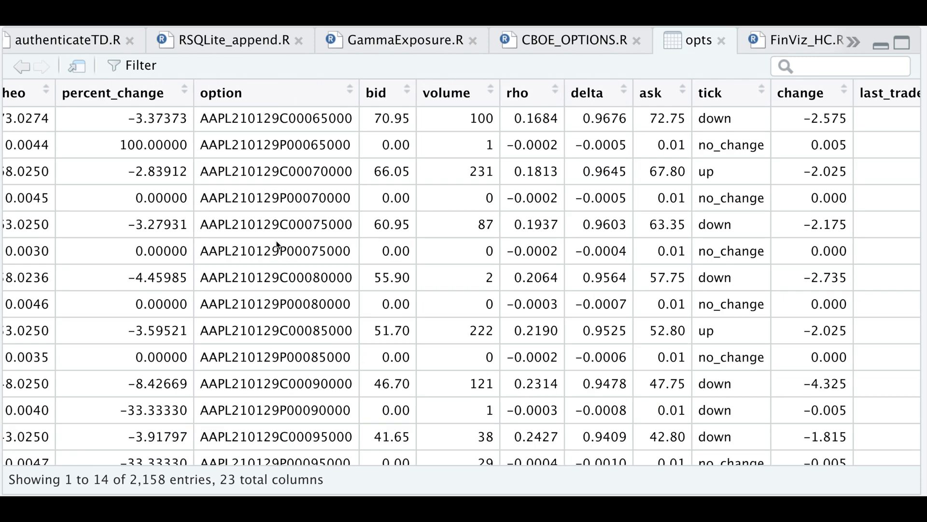
{"action": "mouse_move", "coordinate": [245, 192]}
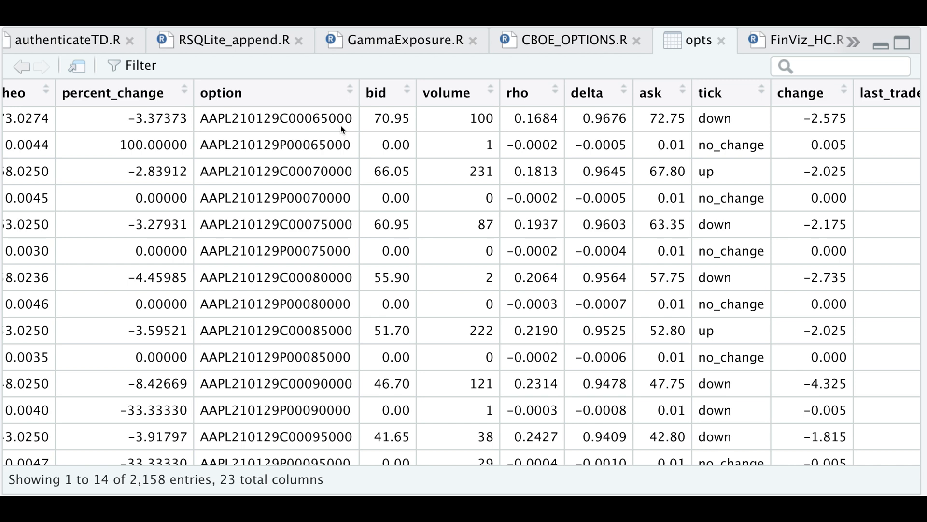
{"action": "mouse_move", "coordinate": [585, 49]}
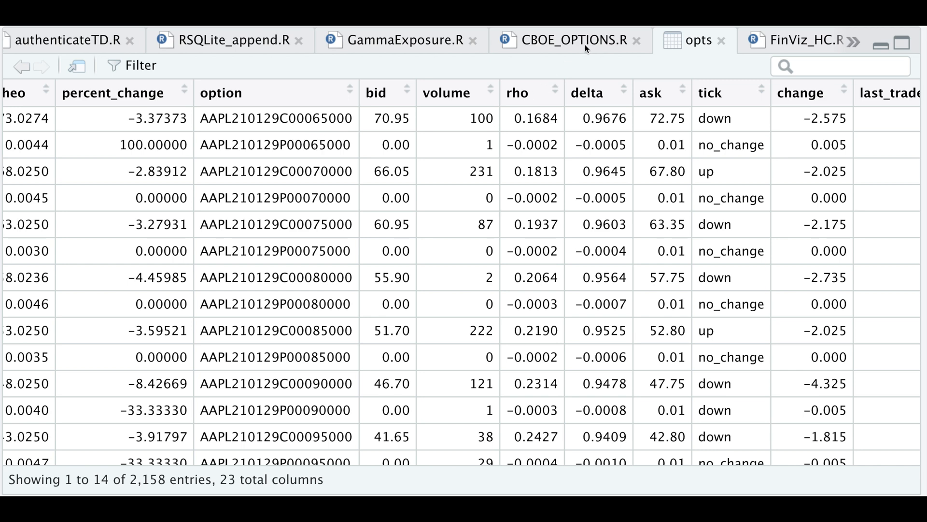
{"action": "left_click", "coordinate": [572, 40]}
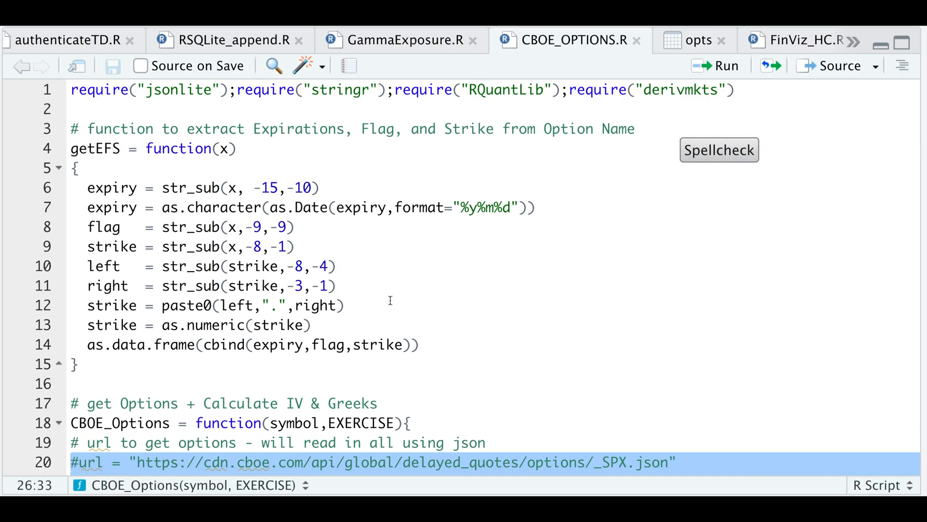
{"action": "mouse_move", "coordinate": [149, 189]}
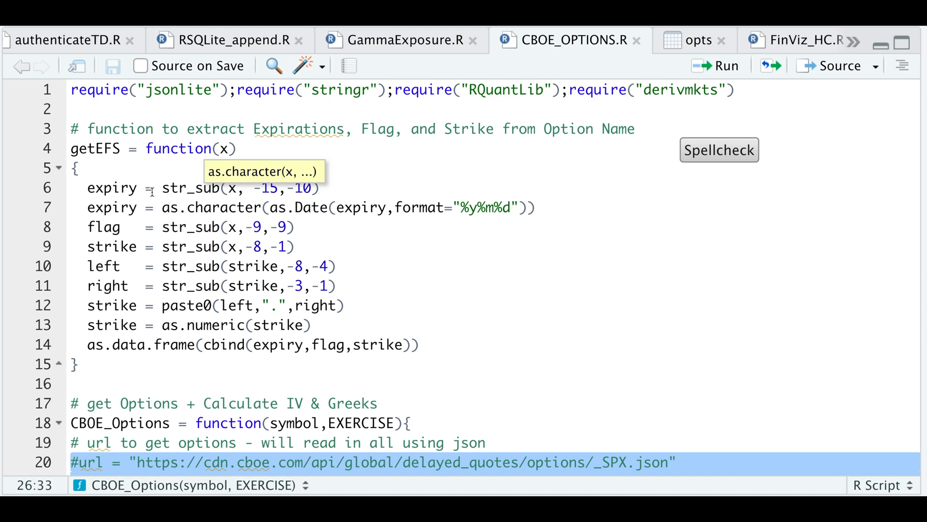
{"action": "mouse_move", "coordinate": [516, 278]}
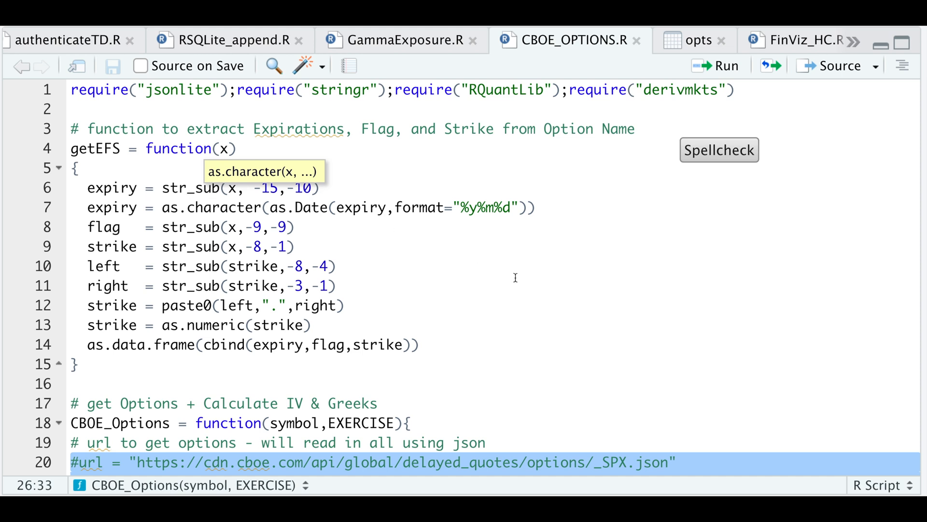
{"action": "left_click", "coordinate": [203, 188]}
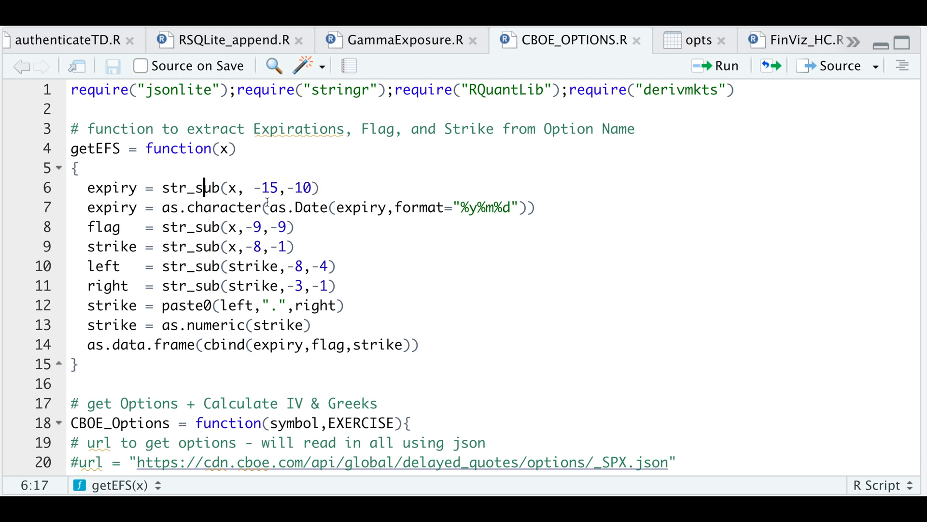
{"action": "mouse_move", "coordinate": [368, 211]}
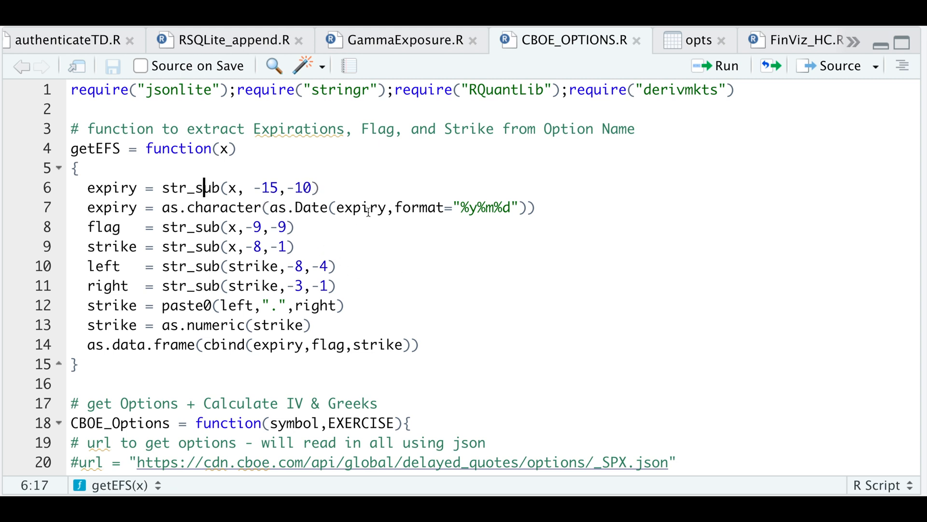
{"action": "mouse_move", "coordinate": [528, 300]}
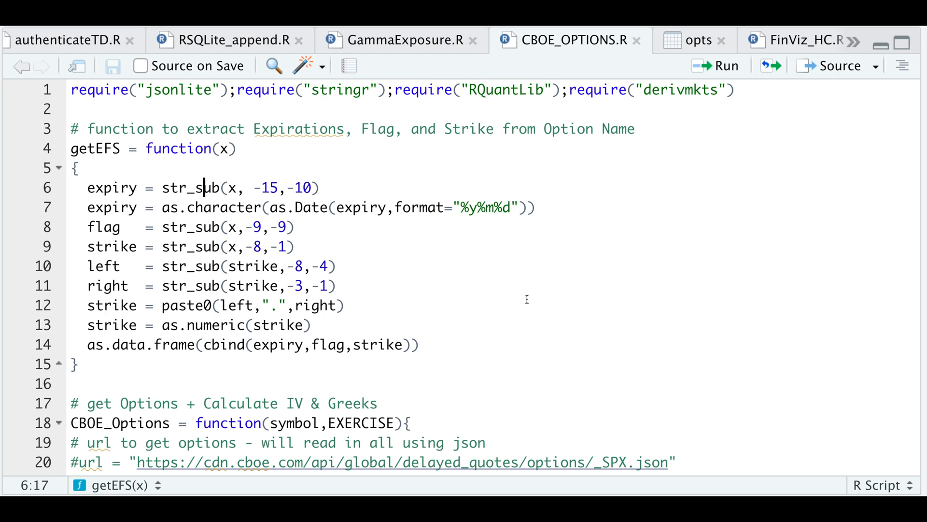
Step: Show the opts table and highlight the strike digits 00065000 in the first option symbol
{"action": "left_click", "coordinate": [698, 39]}
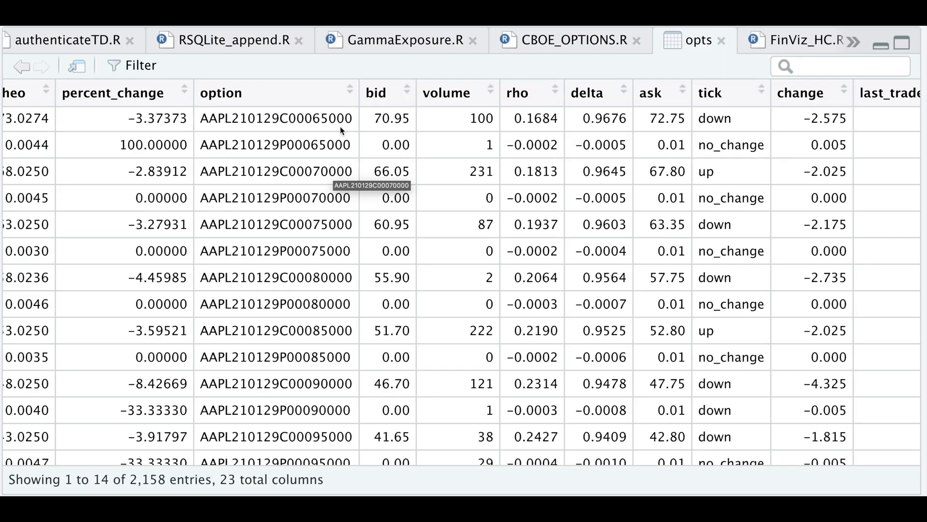
{"action": "mouse_move", "coordinate": [233, 117]}
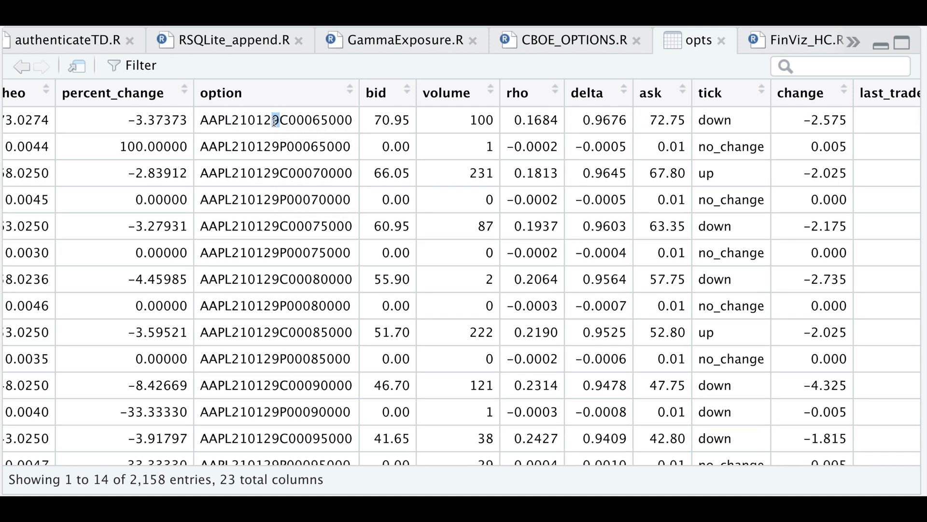
{"action": "double_click", "coordinate": [273, 120]}
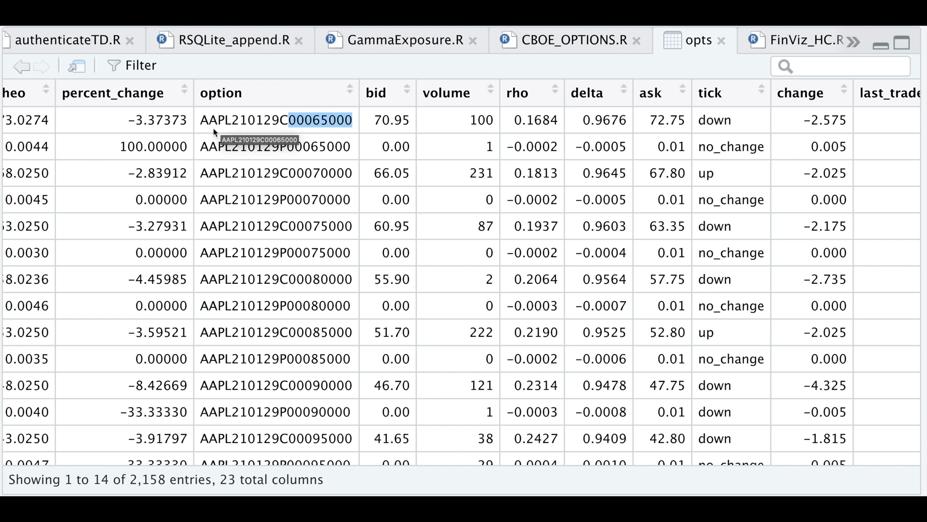
{"action": "mouse_move", "coordinate": [229, 133]}
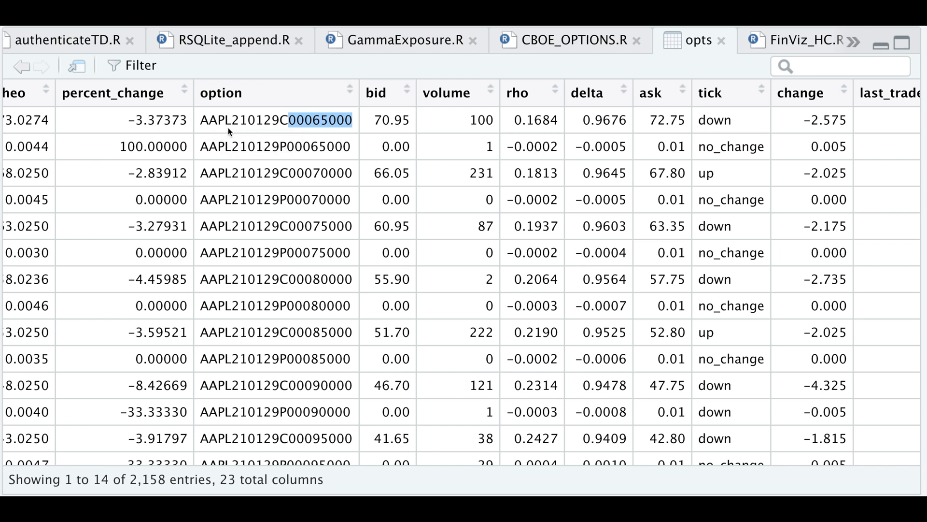
{"action": "mouse_move", "coordinate": [207, 134]}
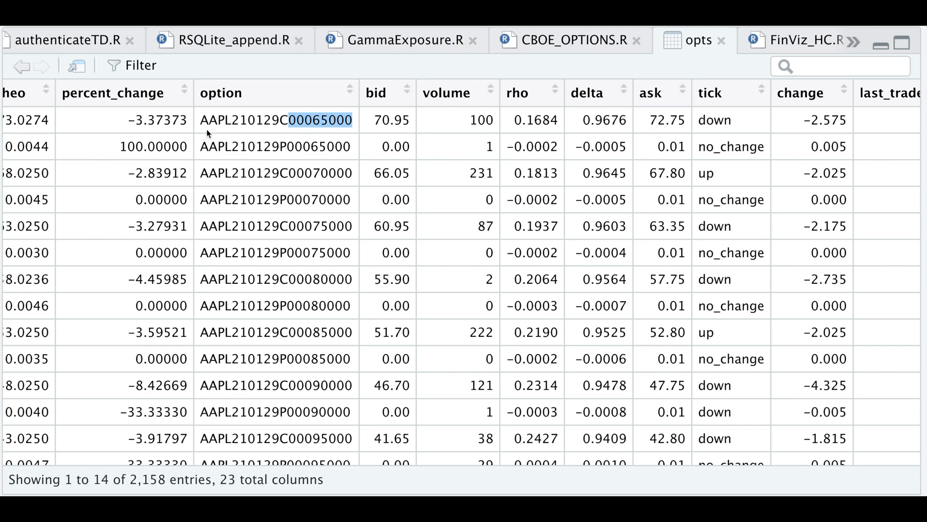
{"action": "mouse_move", "coordinate": [563, 58]}
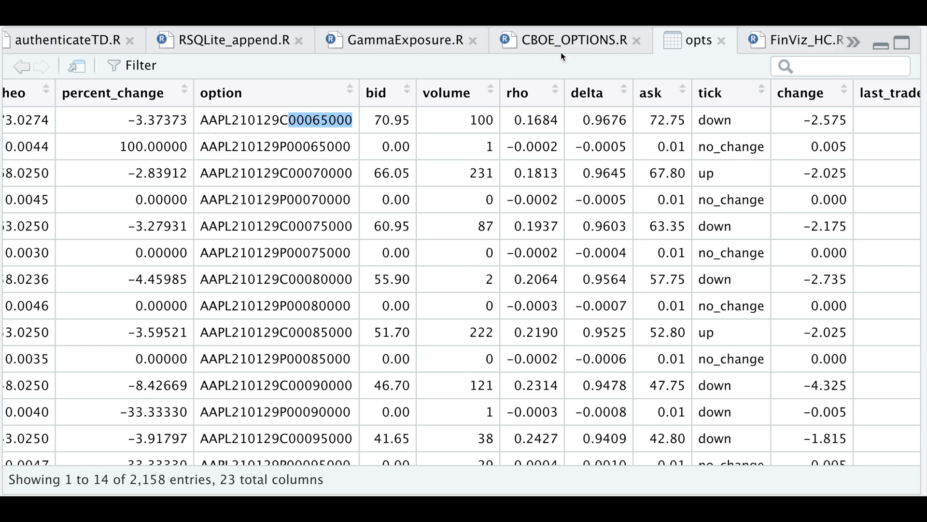
Step: Run the getEFS and cbind lines, then confirm opts shows expiry, flag and strike (26 columns)
{"action": "left_click", "coordinate": [564, 40]}
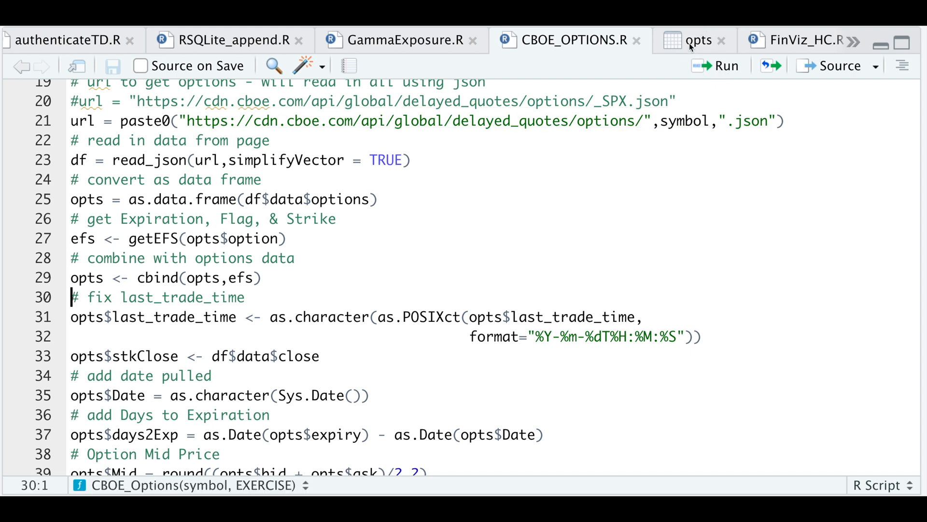
{"action": "left_click", "coordinate": [700, 39]}
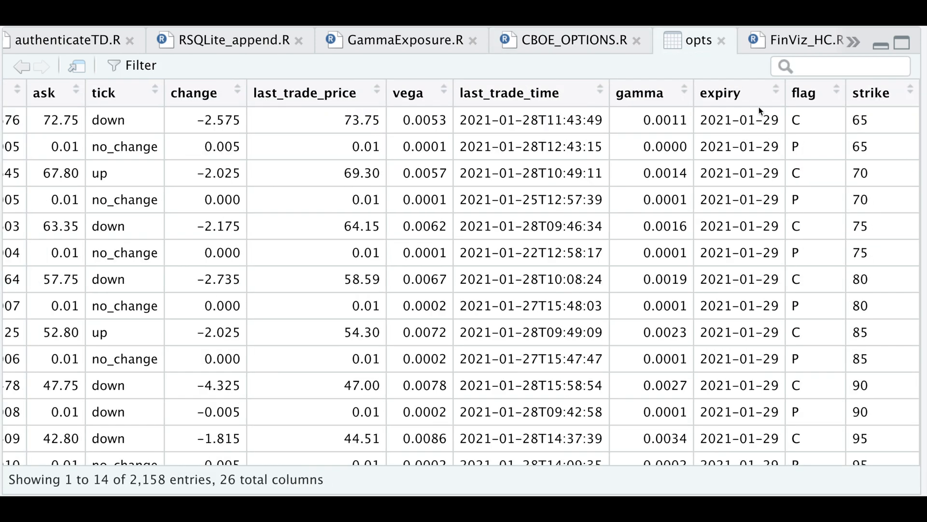
{"action": "mouse_move", "coordinate": [829, 178]}
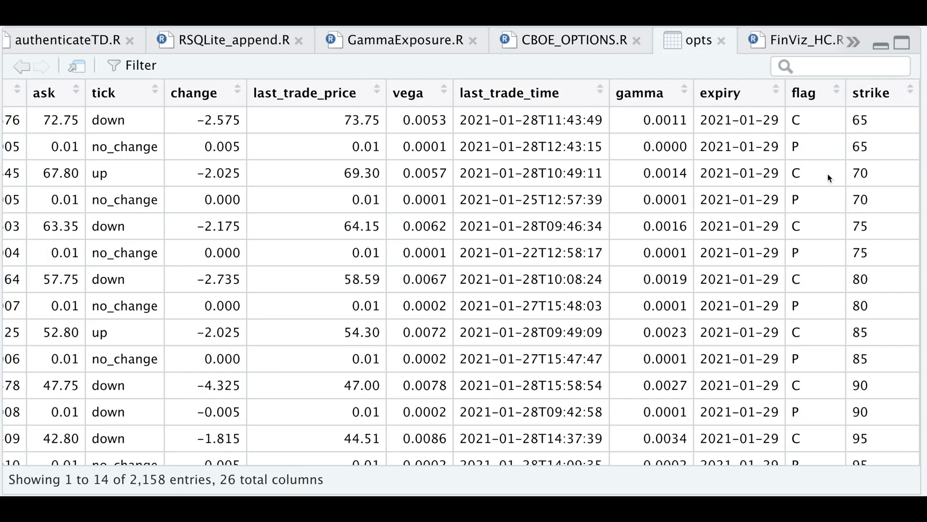
{"action": "mouse_move", "coordinate": [902, 407]}
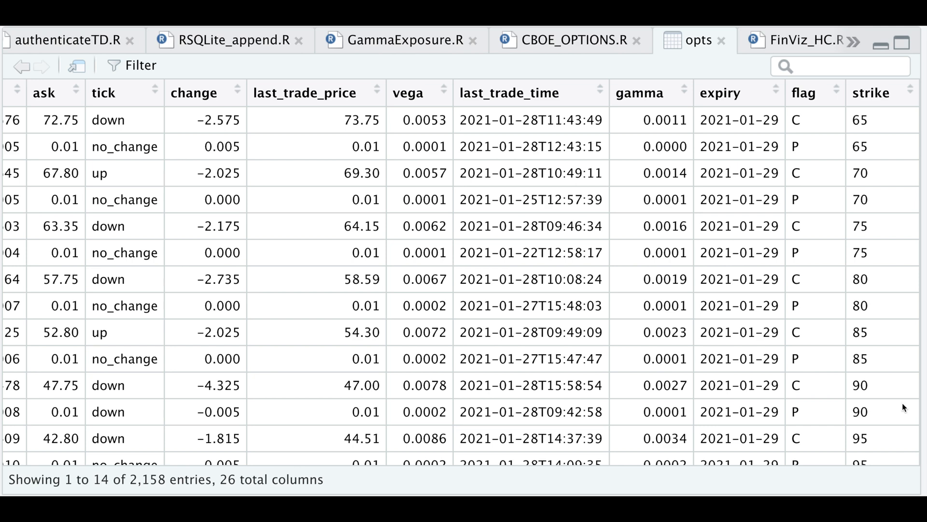
{"action": "mouse_move", "coordinate": [487, 135]}
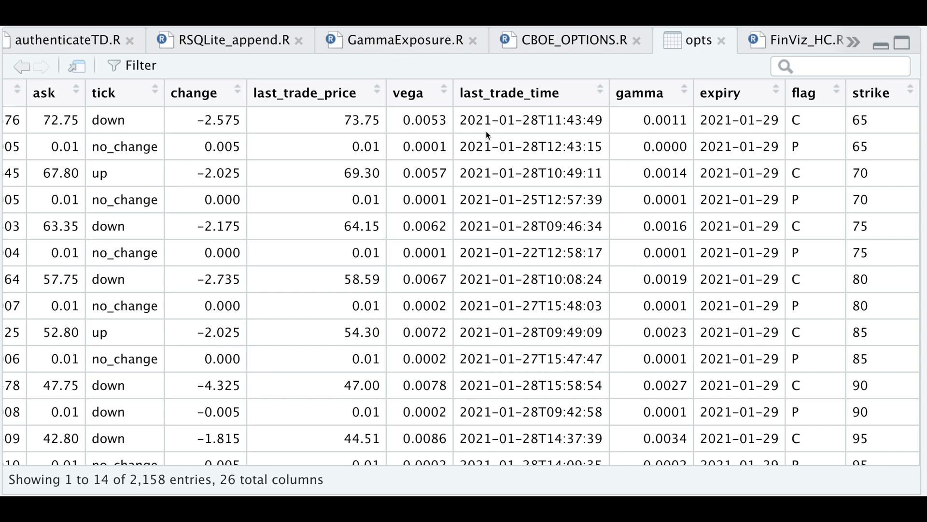
{"action": "mouse_move", "coordinate": [593, 46]}
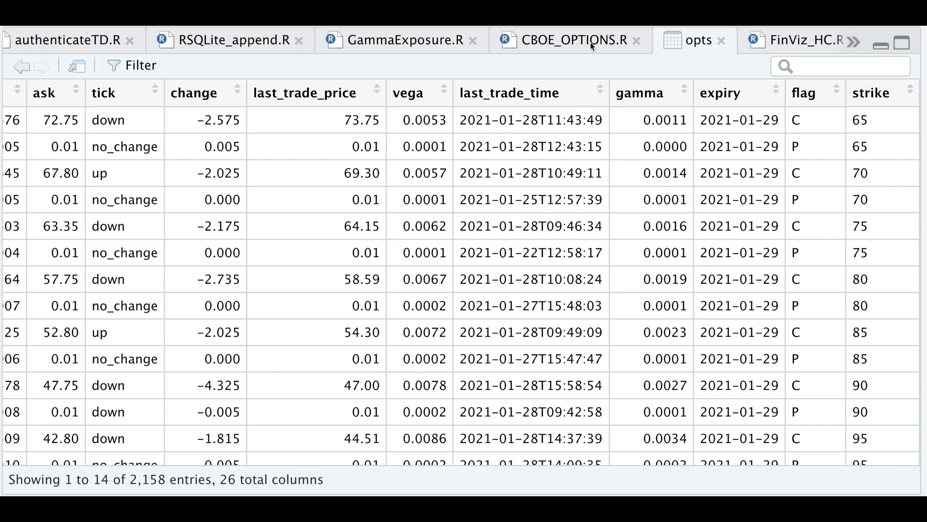
{"action": "left_click", "coordinate": [570, 40]}
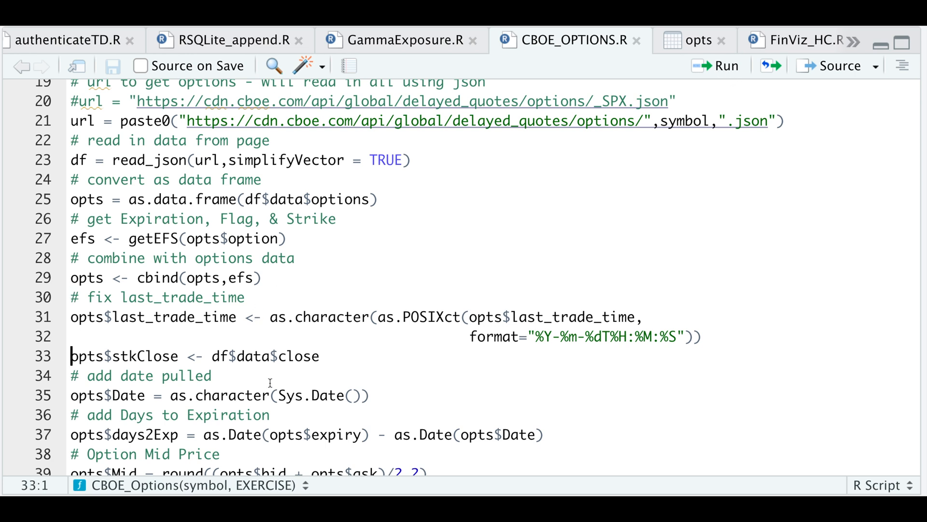
{"action": "mouse_move", "coordinate": [736, 162]}
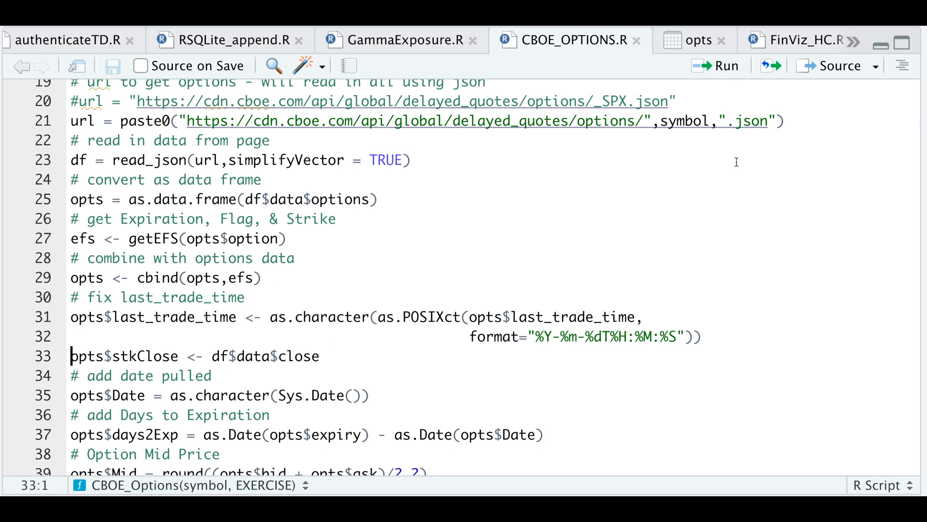
Step: Run lines 31–39 adding stock close, date pulled, days to expiry and mid, confirming 30 columns in opts
{"action": "left_click", "coordinate": [70, 376]}
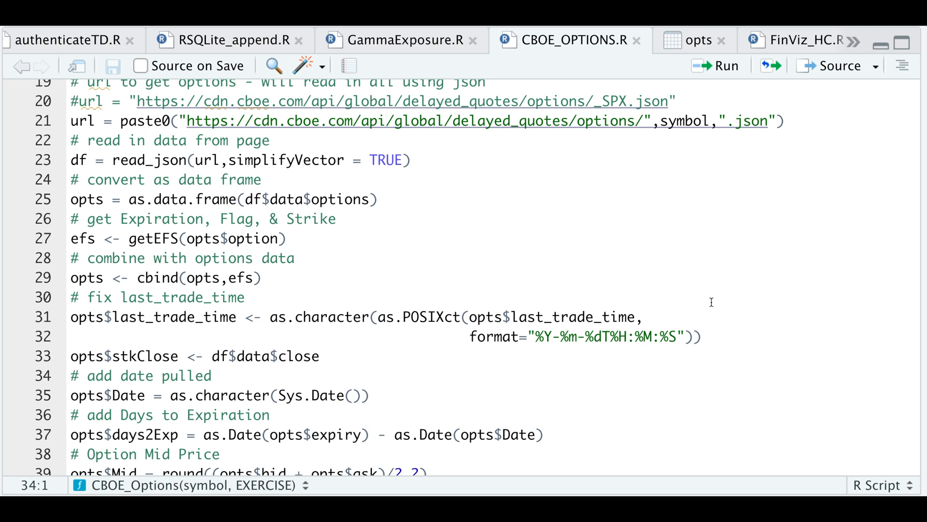
{"action": "mouse_move", "coordinate": [719, 62]}
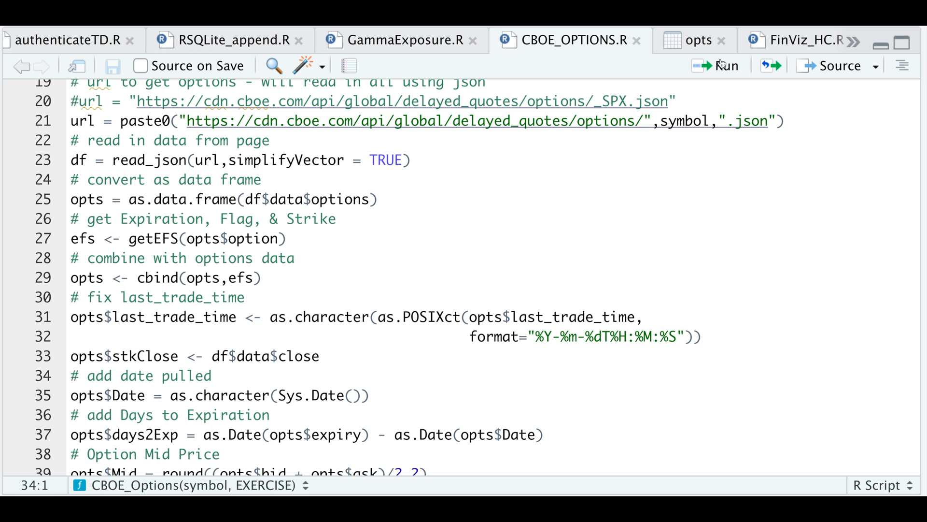
{"action": "left_click", "coordinate": [69, 415]}
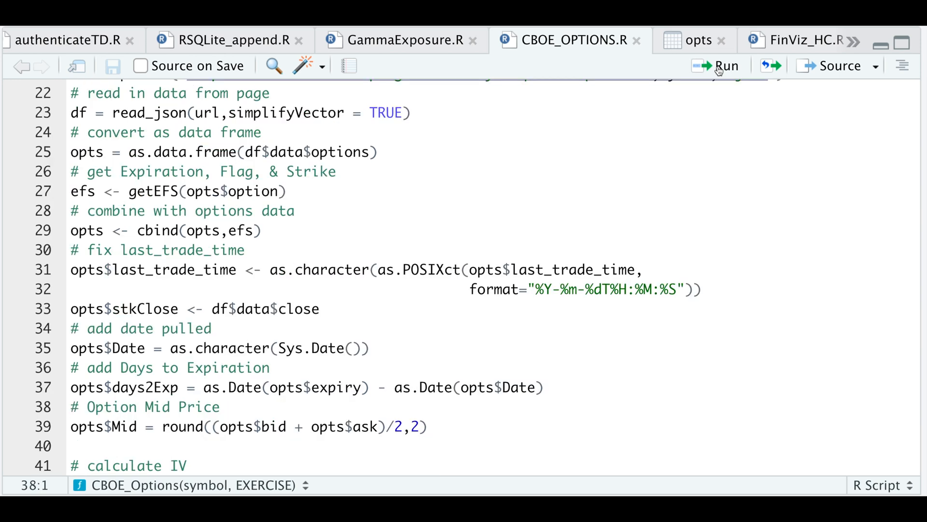
{"action": "mouse_move", "coordinate": [360, 429]}
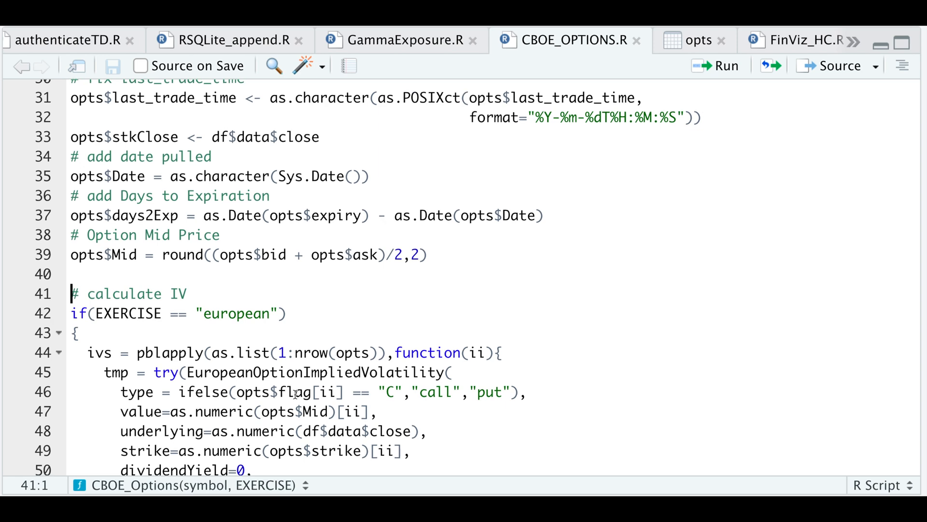
{"action": "left_click", "coordinate": [697, 40]}
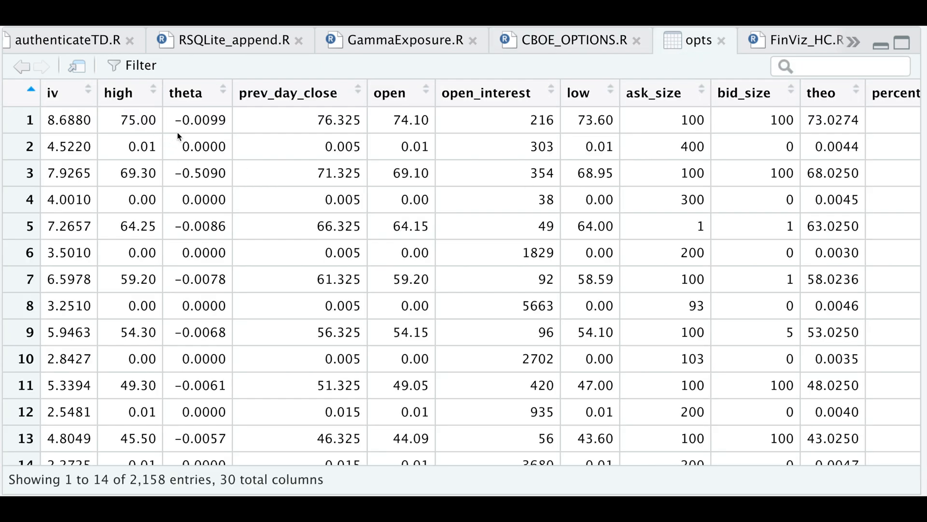
{"action": "left_click", "coordinate": [568, 39]}
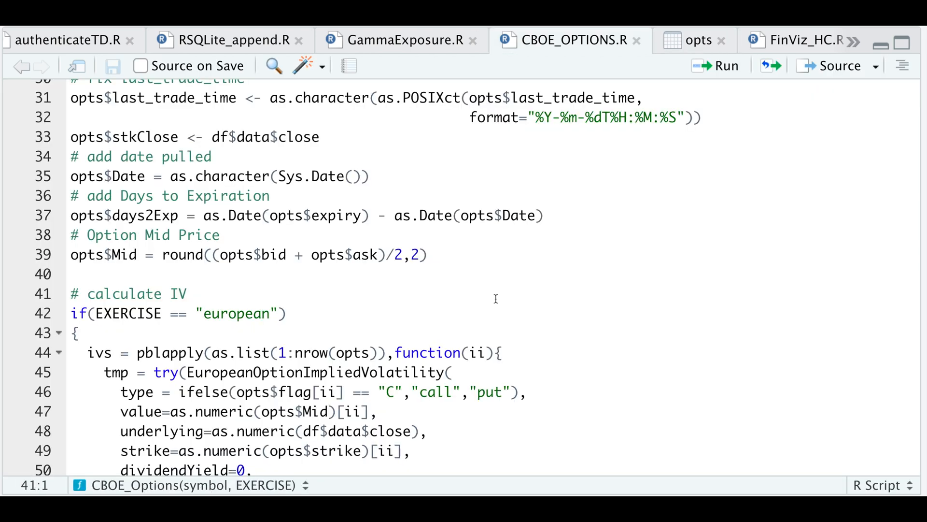
{"action": "scroll", "scroll_direction": "down", "scroll_amount": 3}
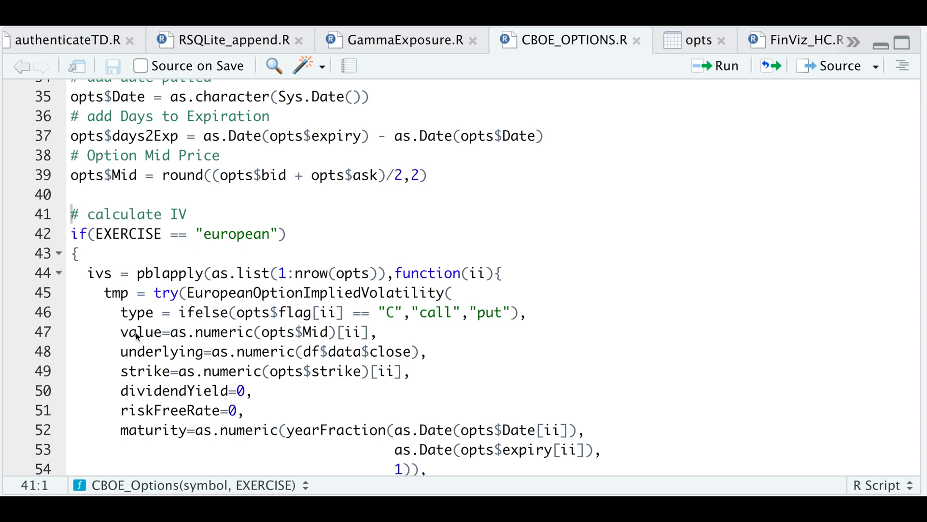
{"action": "scroll", "scroll_direction": "down", "scroll_amount": 3}
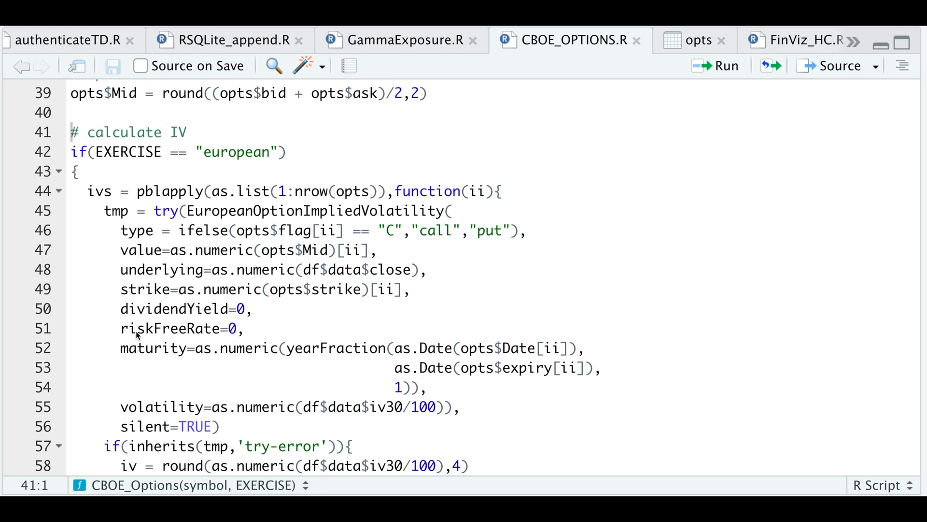
{"action": "mouse_move", "coordinate": [307, 380]}
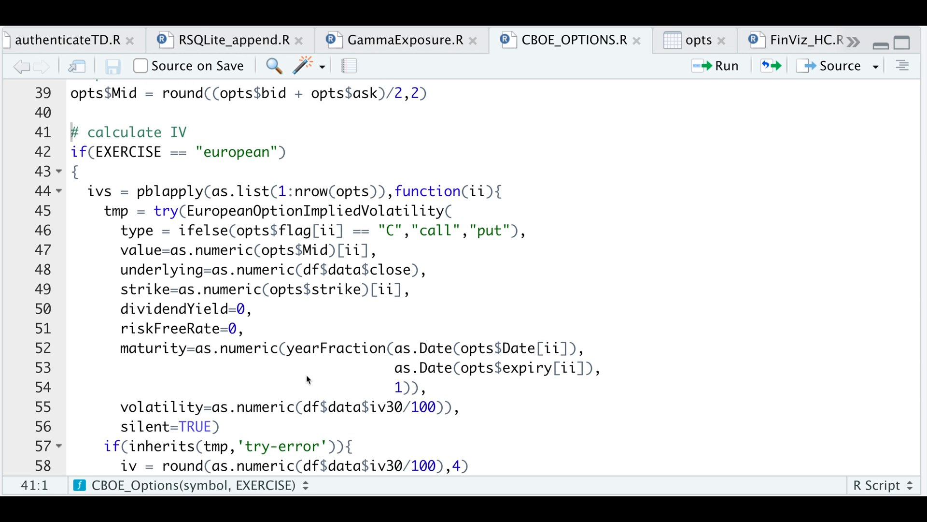
{"action": "scroll", "scroll_direction": "down", "scroll_amount": 3}
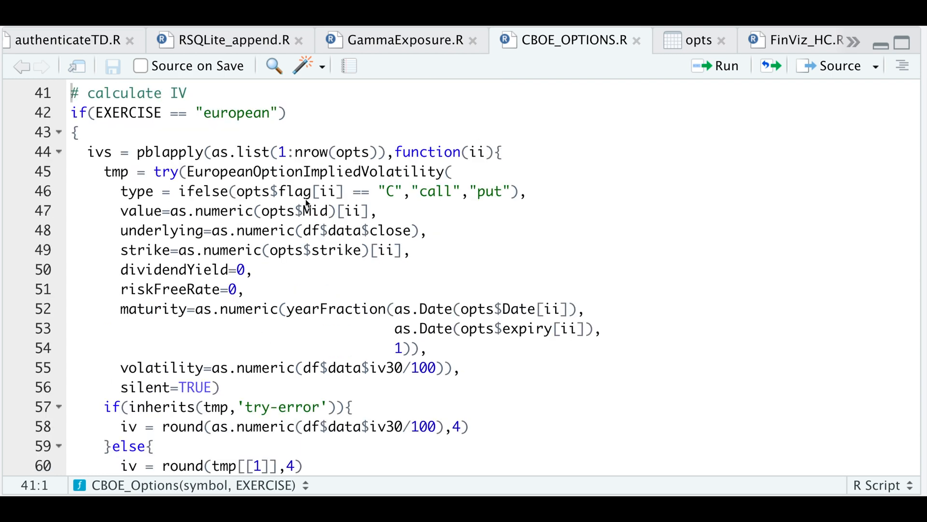
{"action": "scroll", "scroll_direction": "down", "scroll_amount": 3}
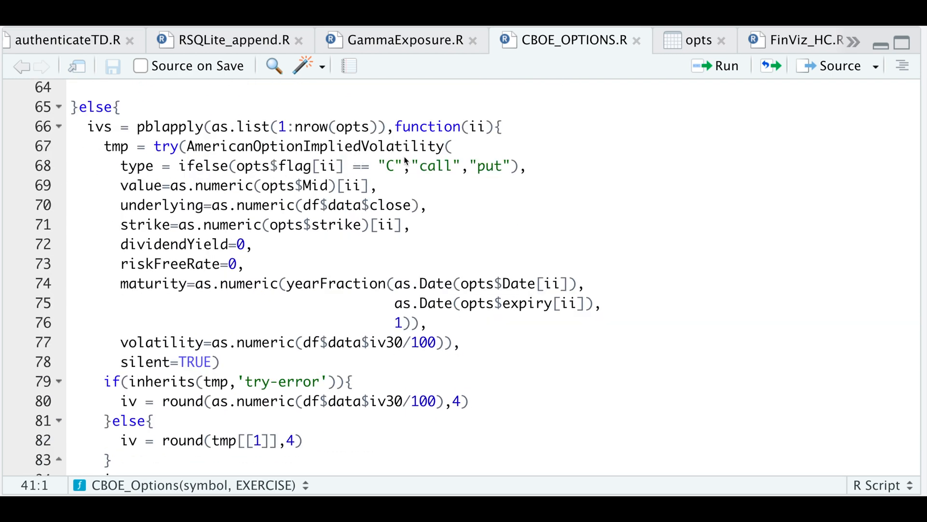
{"action": "scroll", "scroll_direction": "down", "scroll_amount": 3}
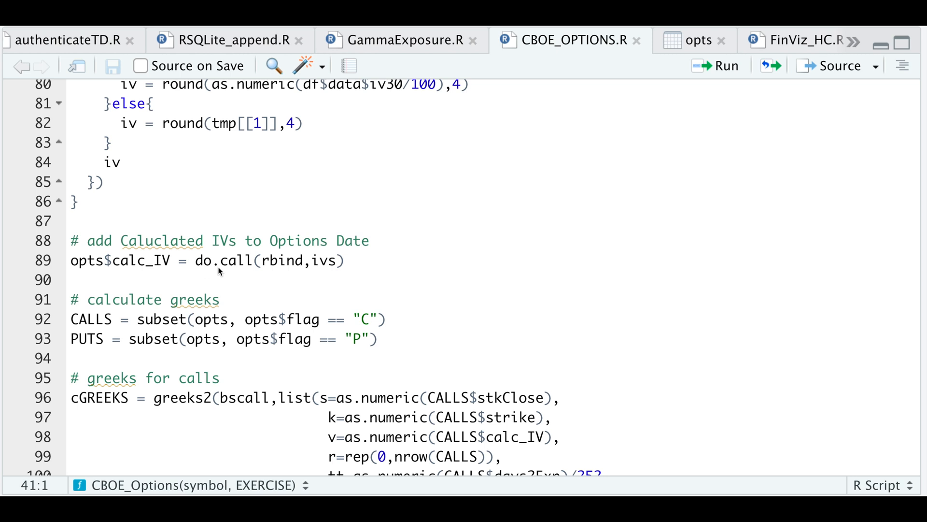
{"action": "mouse_move", "coordinate": [150, 354]}
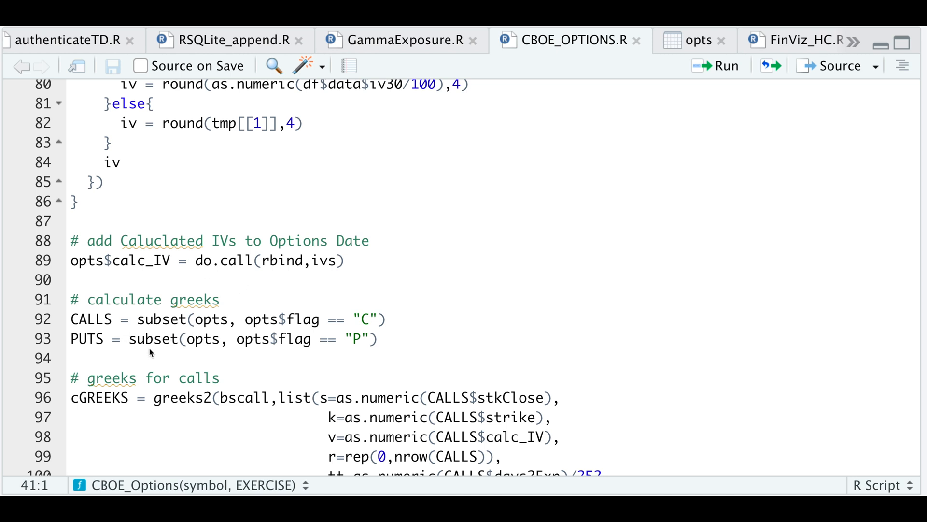
{"action": "scroll", "scroll_direction": "down", "scroll_amount": 3}
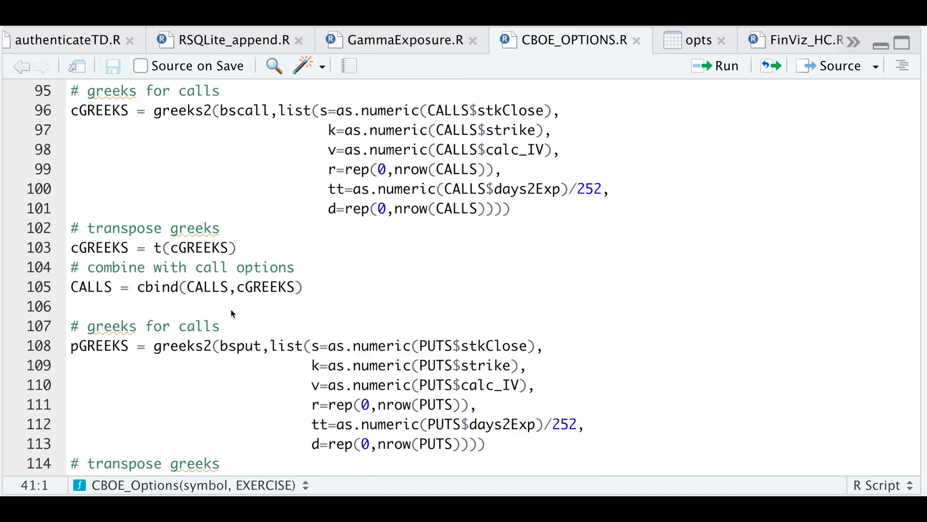
{"action": "mouse_move", "coordinate": [317, 281]}
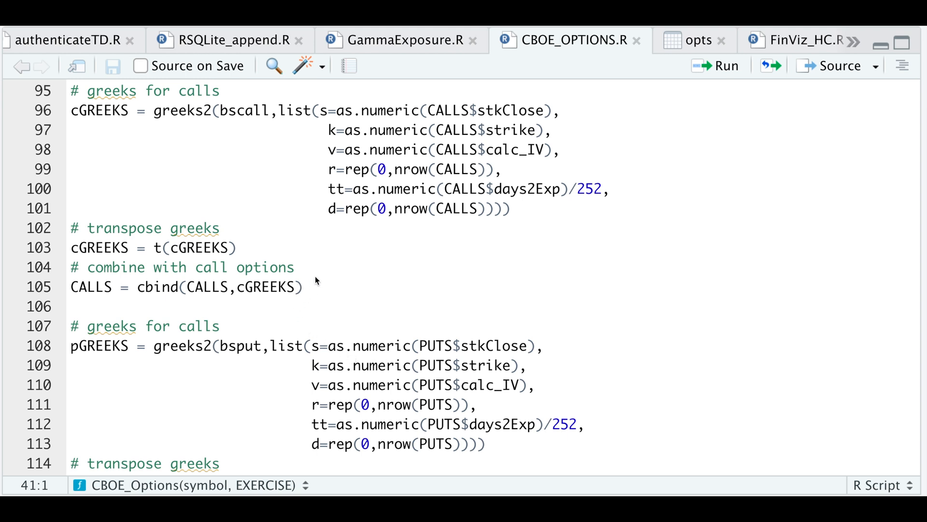
{"action": "scroll", "scroll_direction": "down", "scroll_amount": 3}
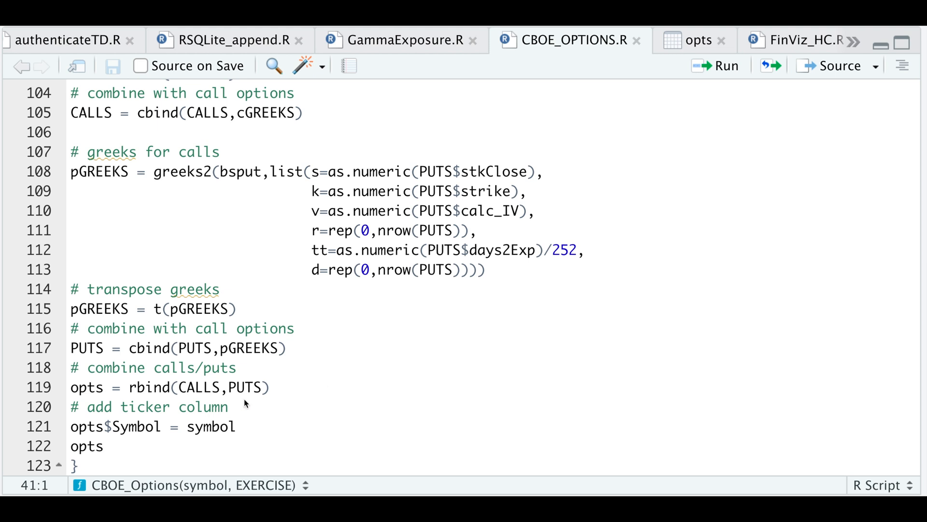
{"action": "mouse_move", "coordinate": [213, 431]}
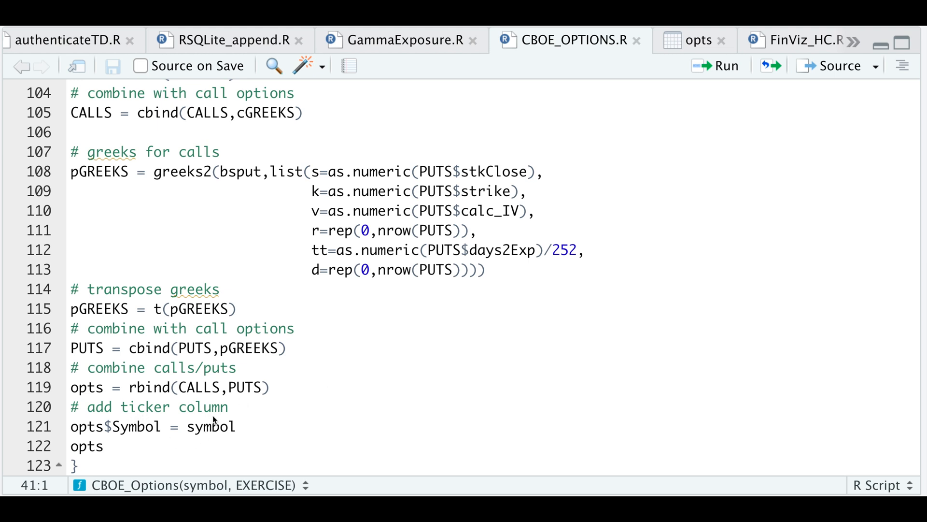
{"action": "mouse_move", "coordinate": [100, 458]}
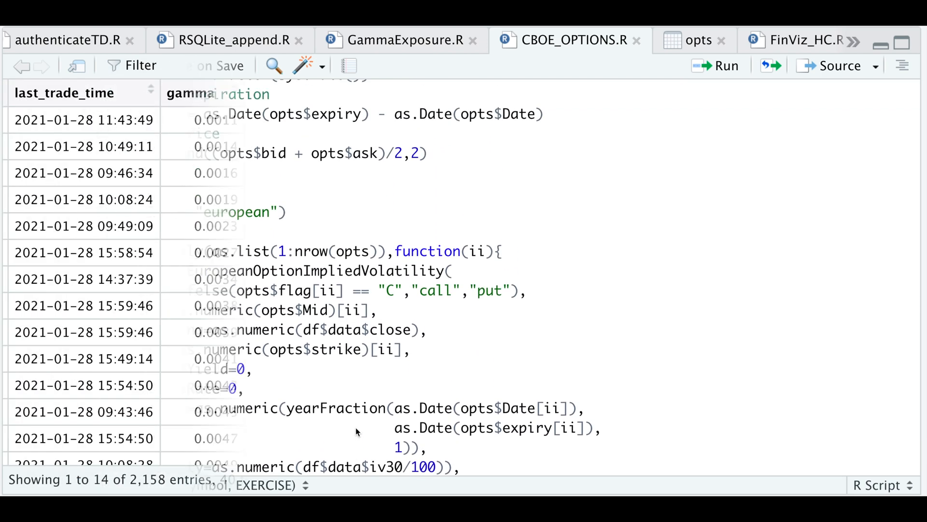
Step: Show the 40-column opts table and scroll to Symbol, Premium, Delta, Gamma, Vega, Rho and Theta
{"action": "left_click", "coordinate": [696, 40]}
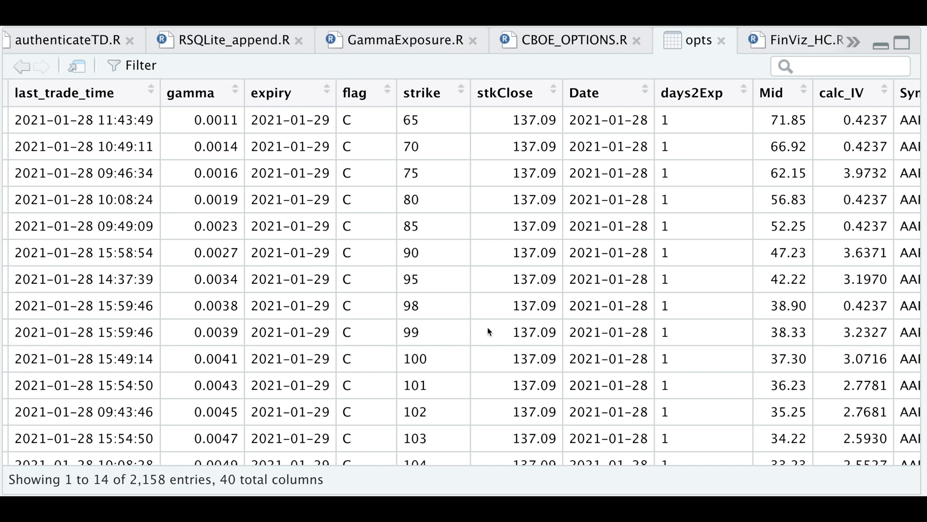
{"action": "mouse_move", "coordinate": [504, 199]}
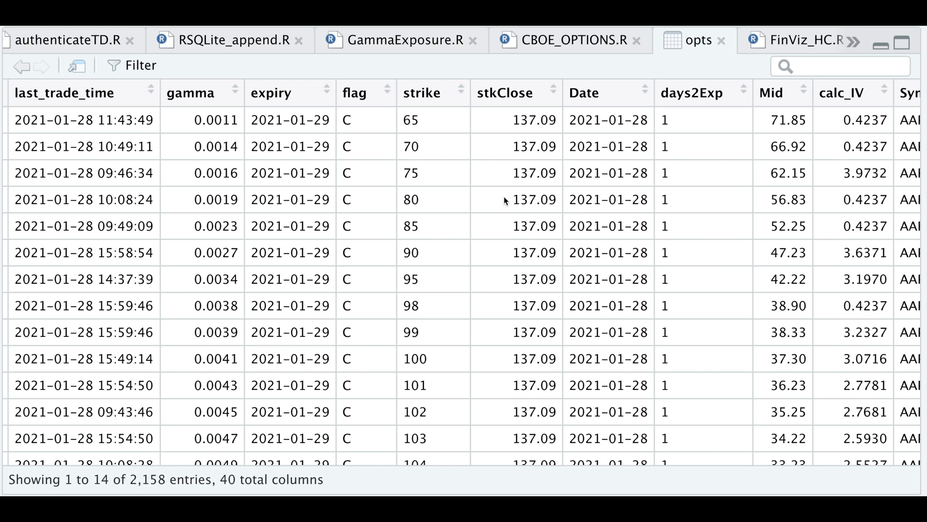
{"action": "mouse_move", "coordinate": [498, 326]}
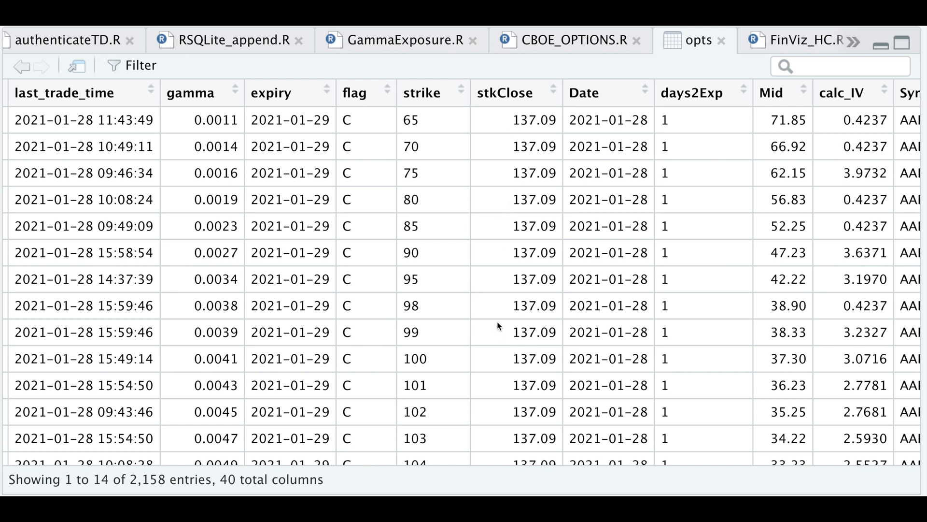
{"action": "mouse_move", "coordinate": [621, 311]}
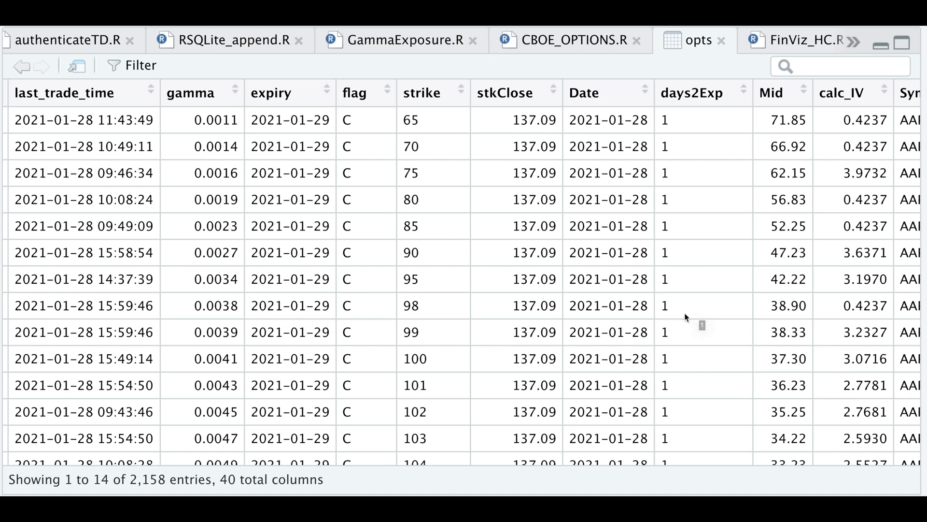
{"action": "scroll", "scroll_direction": "right", "scroll_amount": 3}
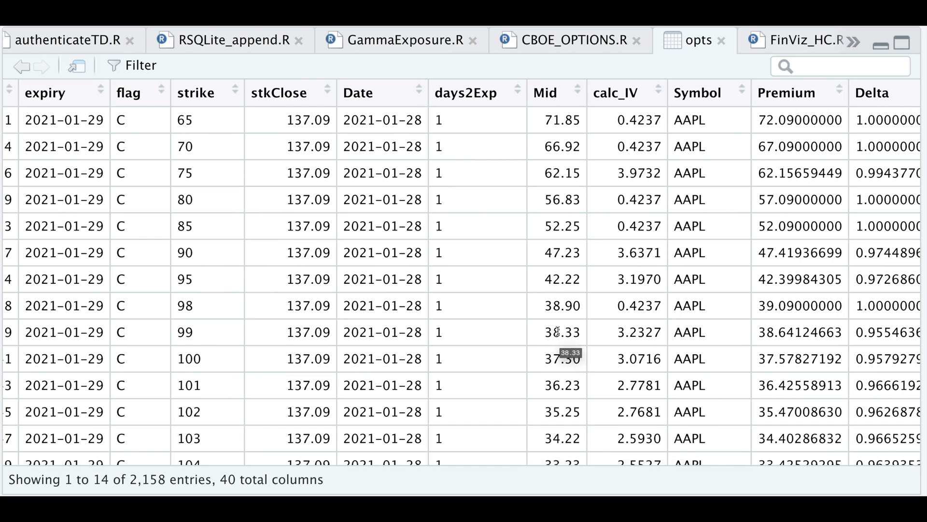
{"action": "scroll", "scroll_direction": "right", "scroll_amount": 3}
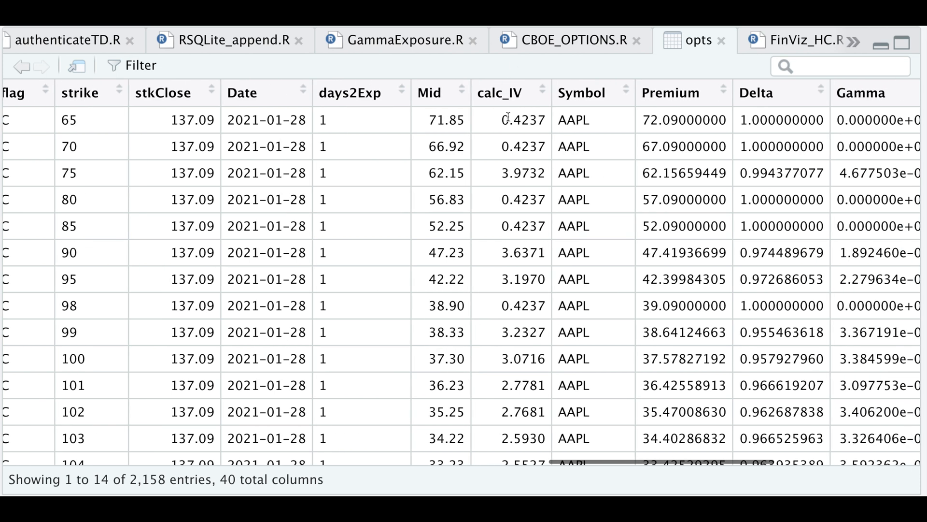
{"action": "mouse_move", "coordinate": [494, 336]}
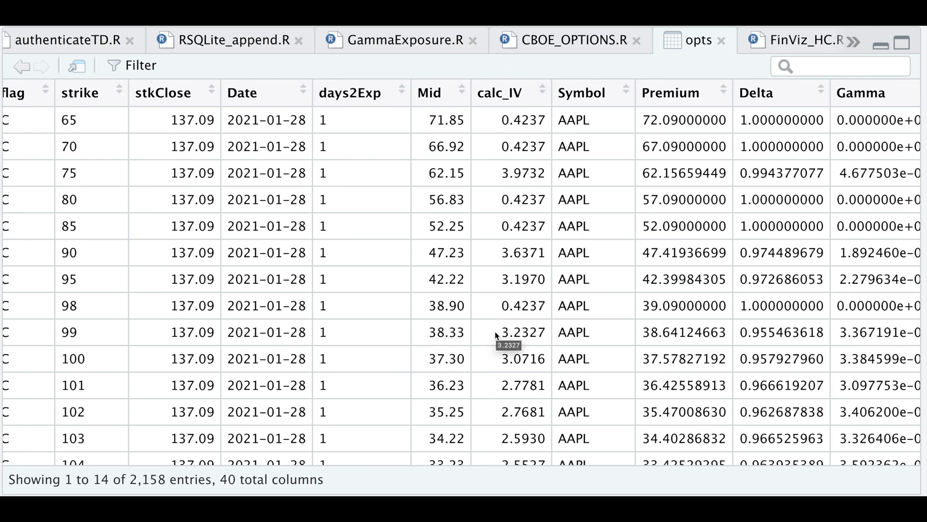
{"action": "scroll", "scroll_direction": "right", "scroll_amount": 3}
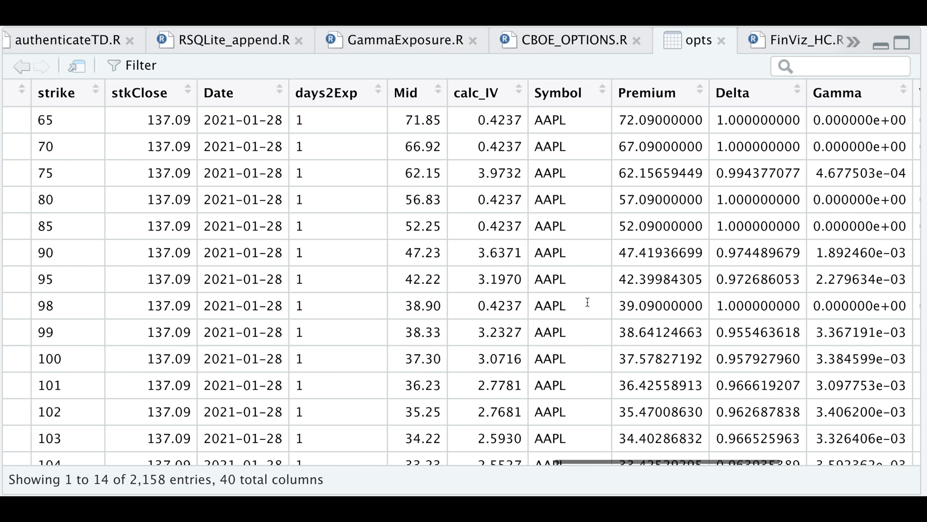
{"action": "scroll", "scroll_direction": "right", "scroll_amount": 3}
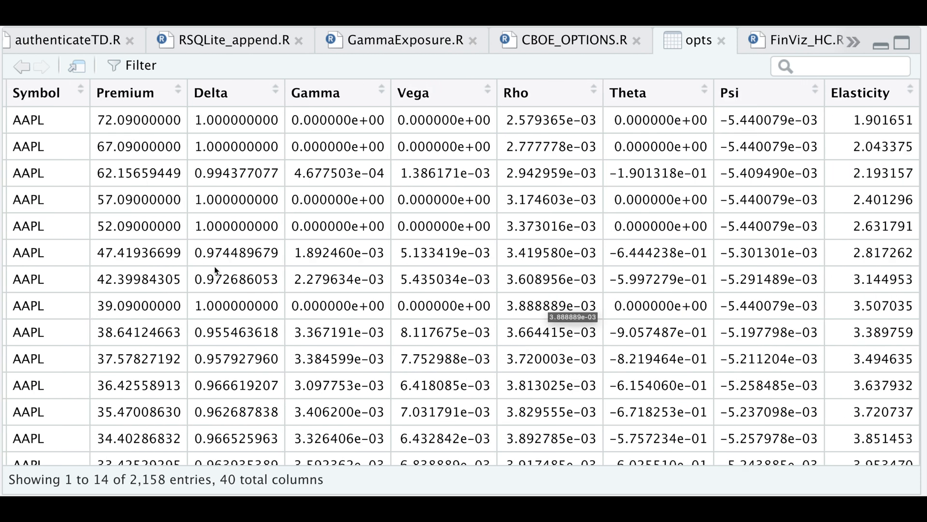
{"action": "mouse_move", "coordinate": [304, 294]}
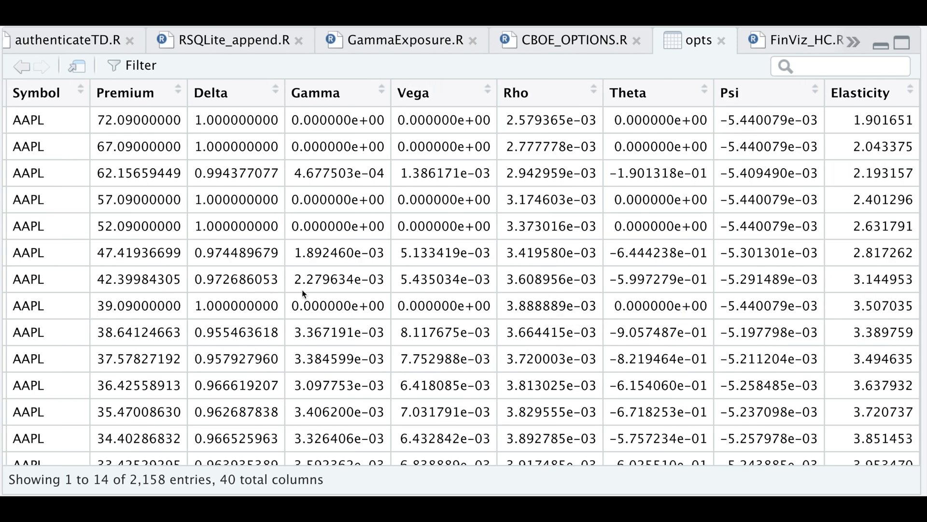